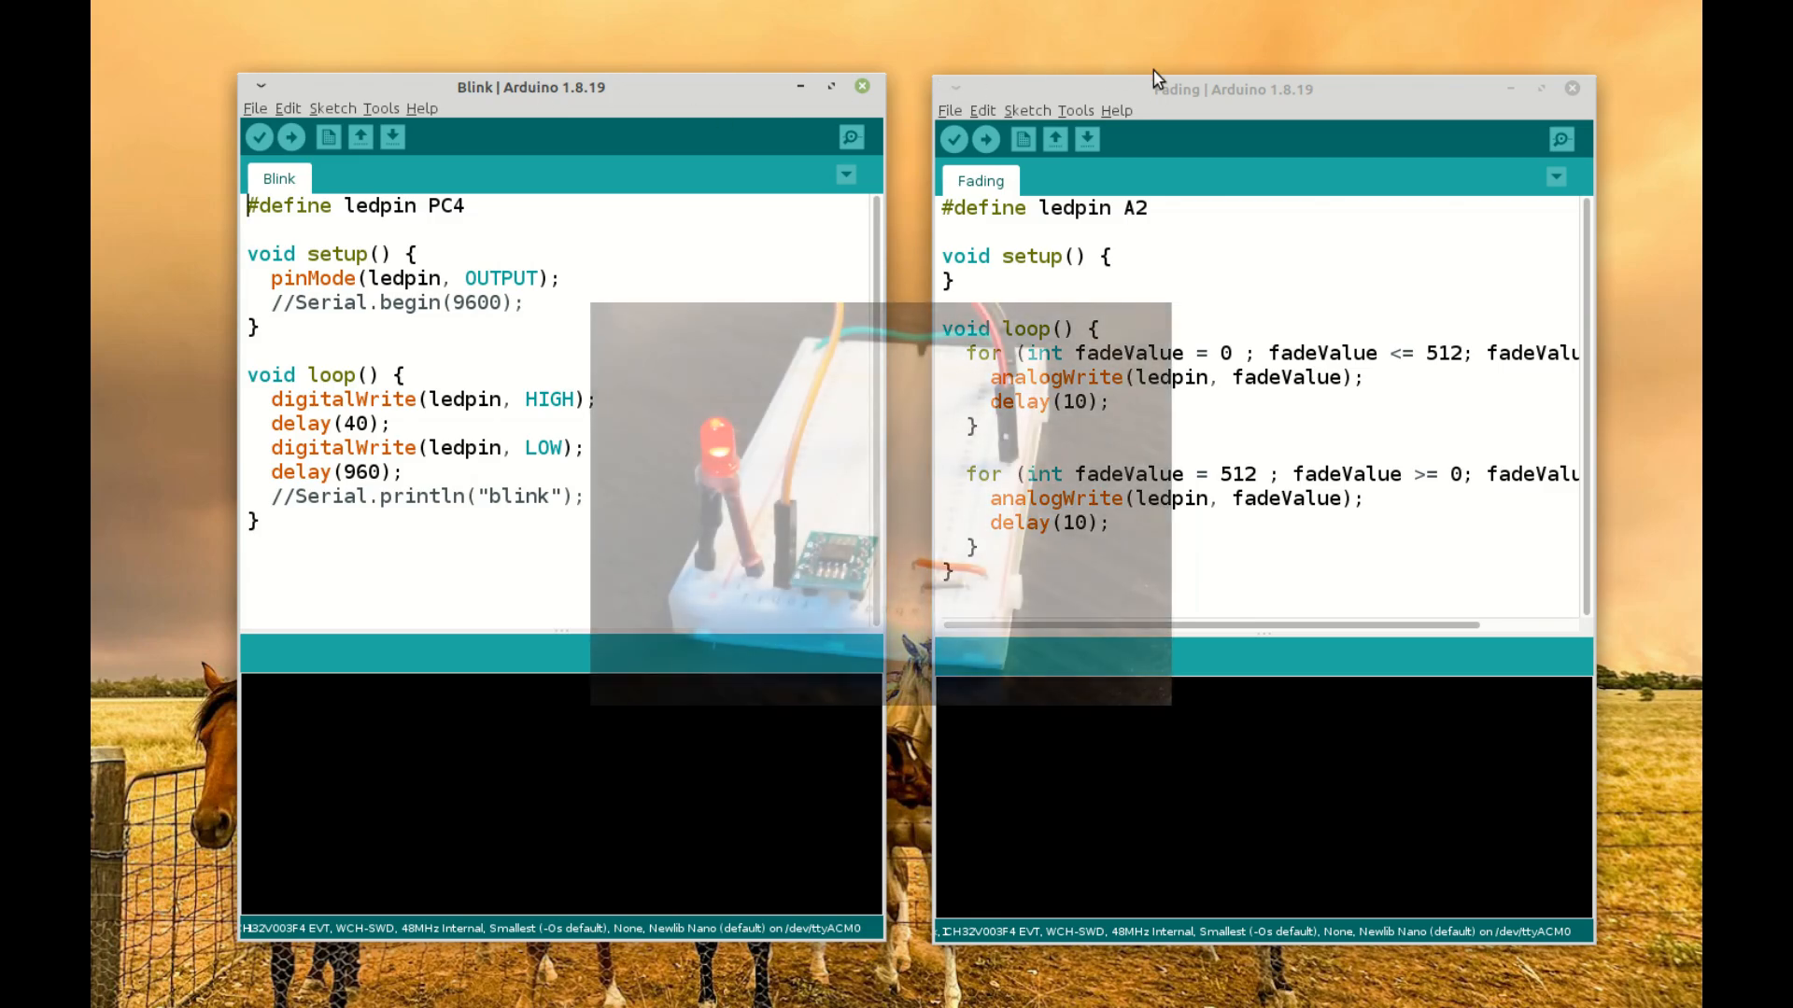
# Step: Upload Blink to the board and uncomment its Serial.begin and Serial.println lines
pyautogui.click(984, 139)
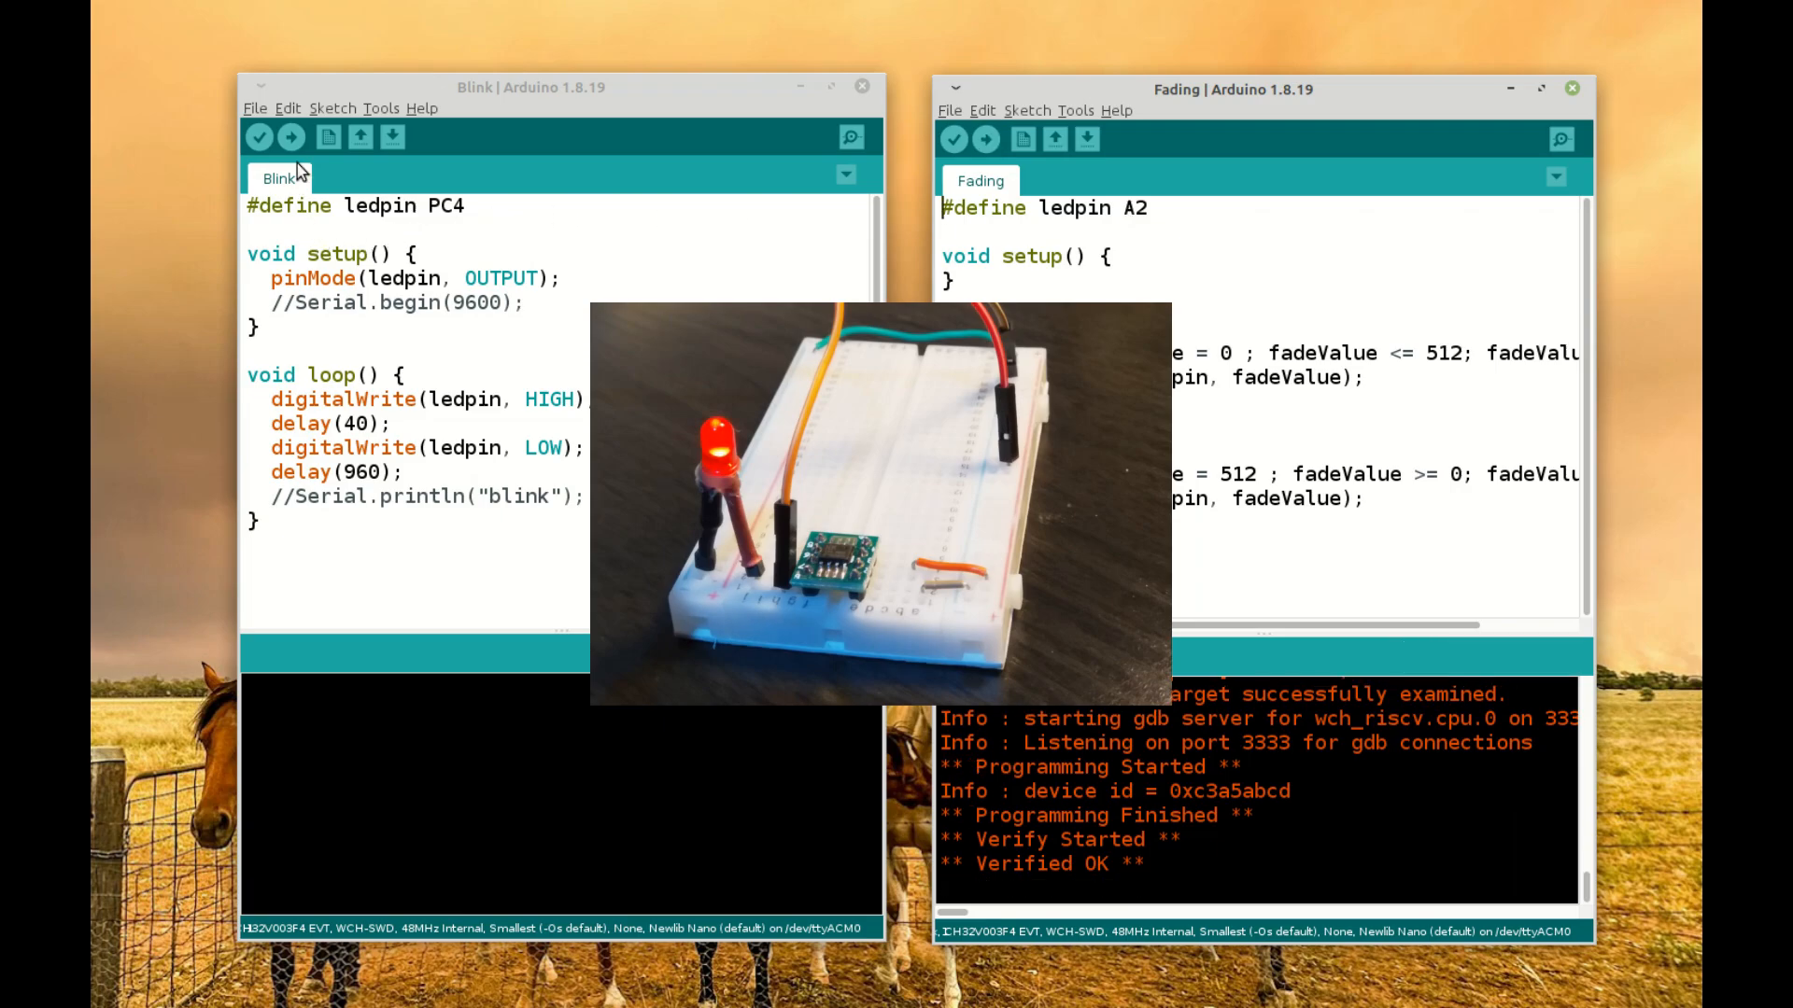
pyautogui.click(292, 136)
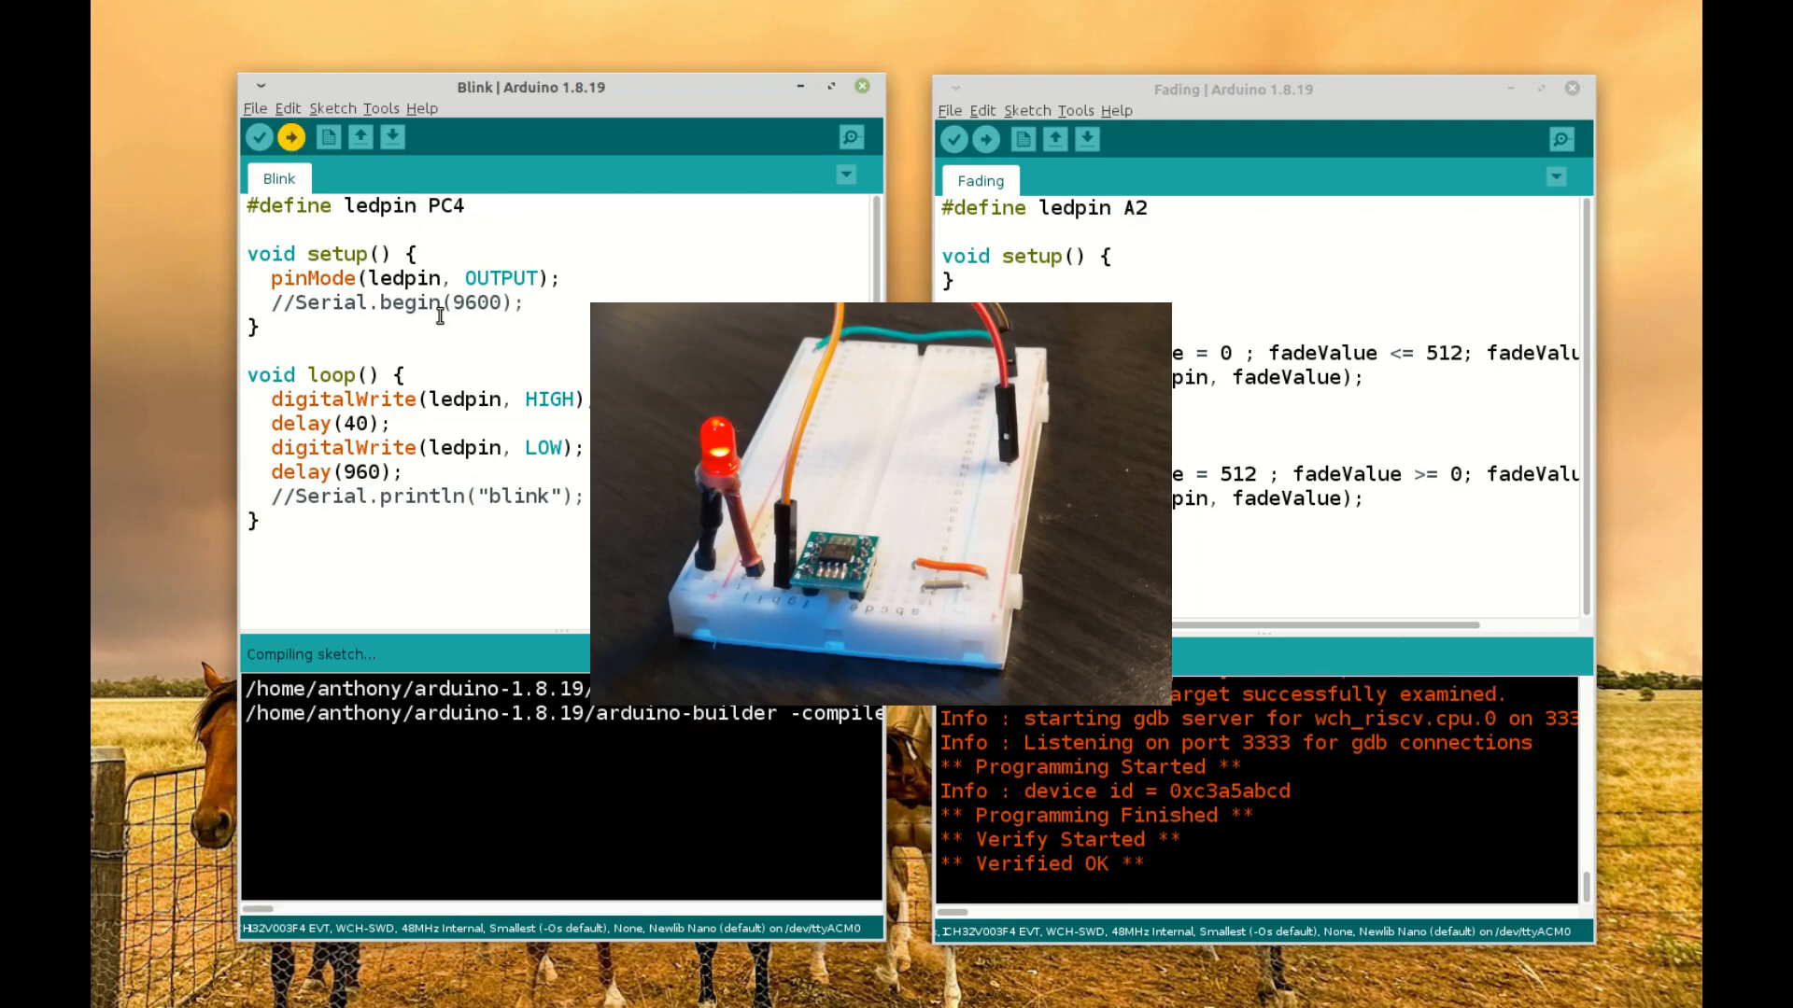
pyautogui.click(291, 137)
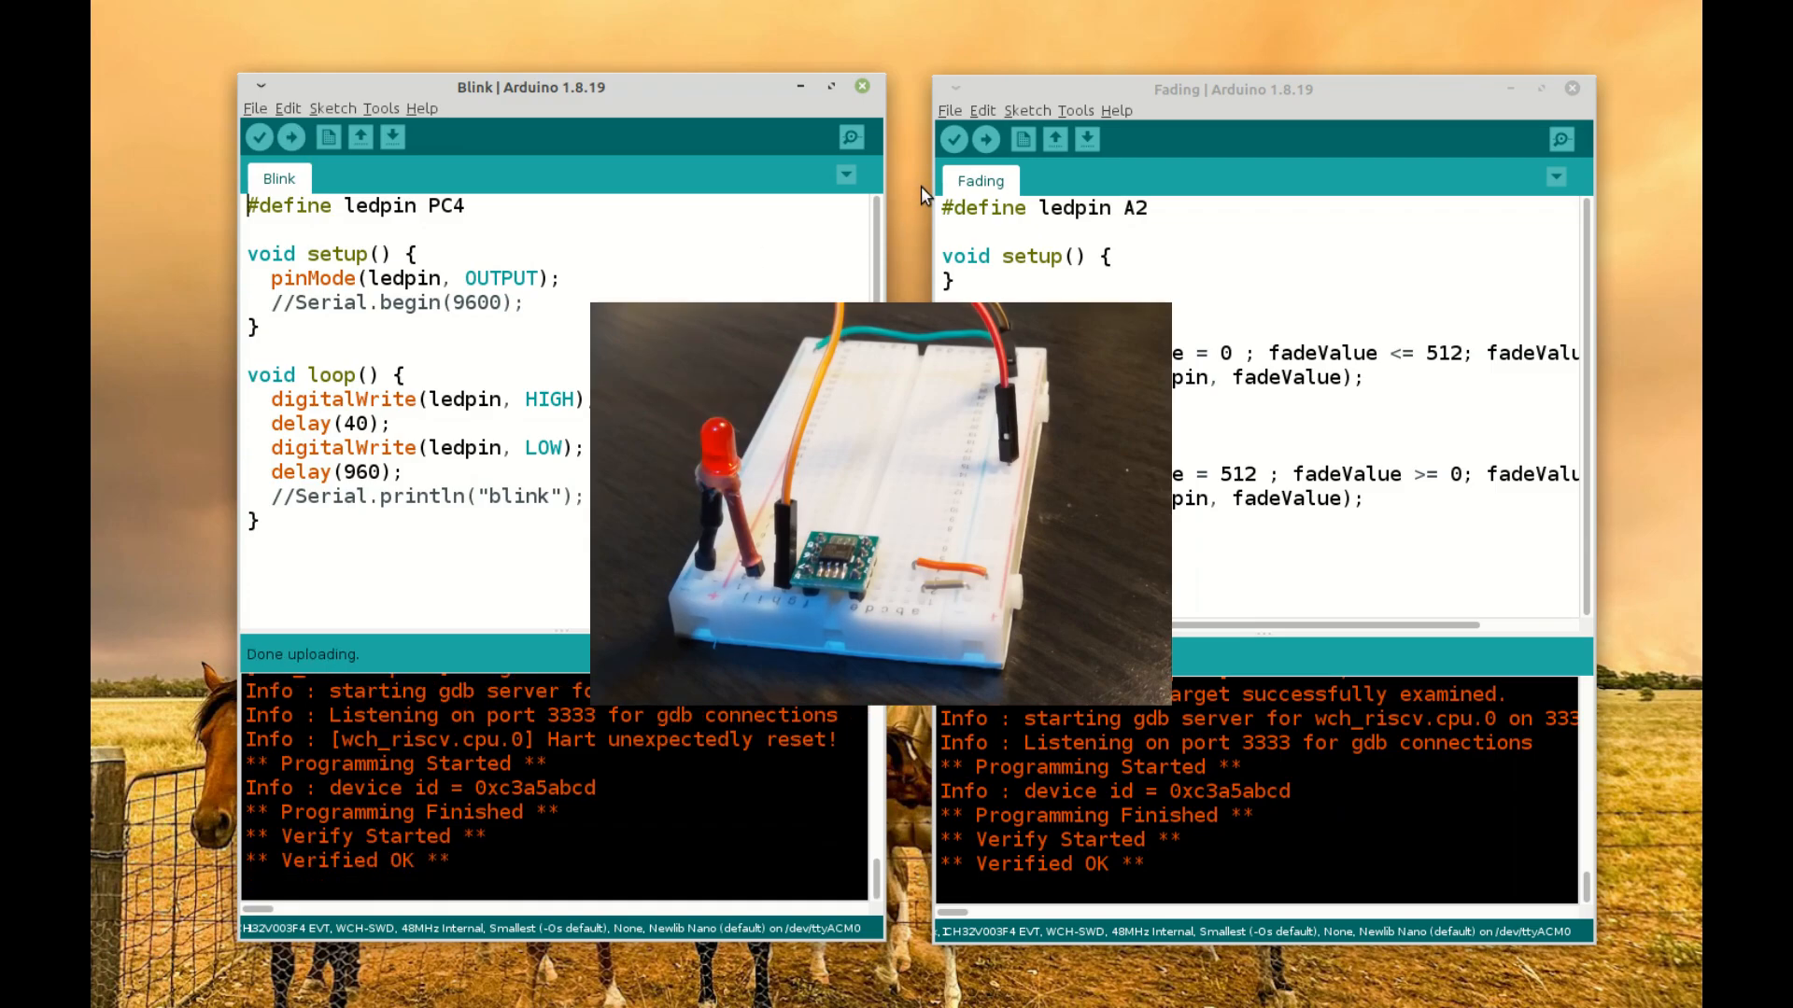
pyautogui.click(984, 136)
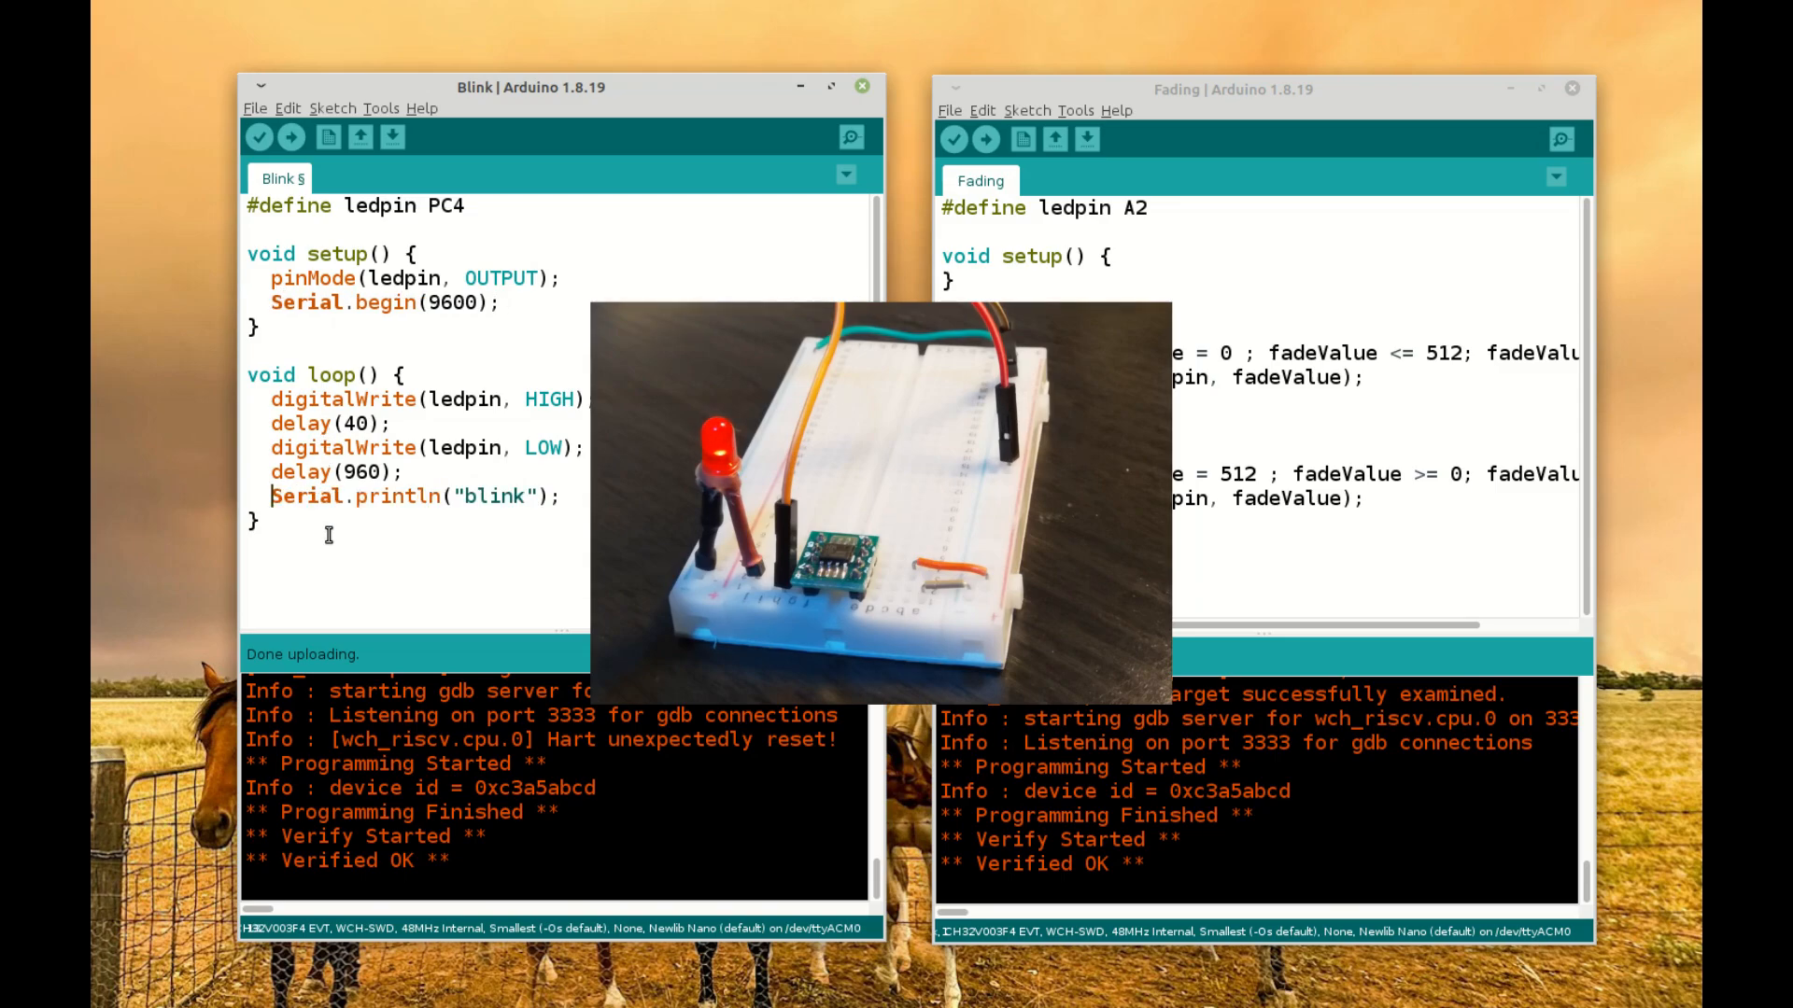
# Step: Re-upload Blink with Serial enabled, then attempt the Fading upload, which errors out
pyautogui.click(292, 137)
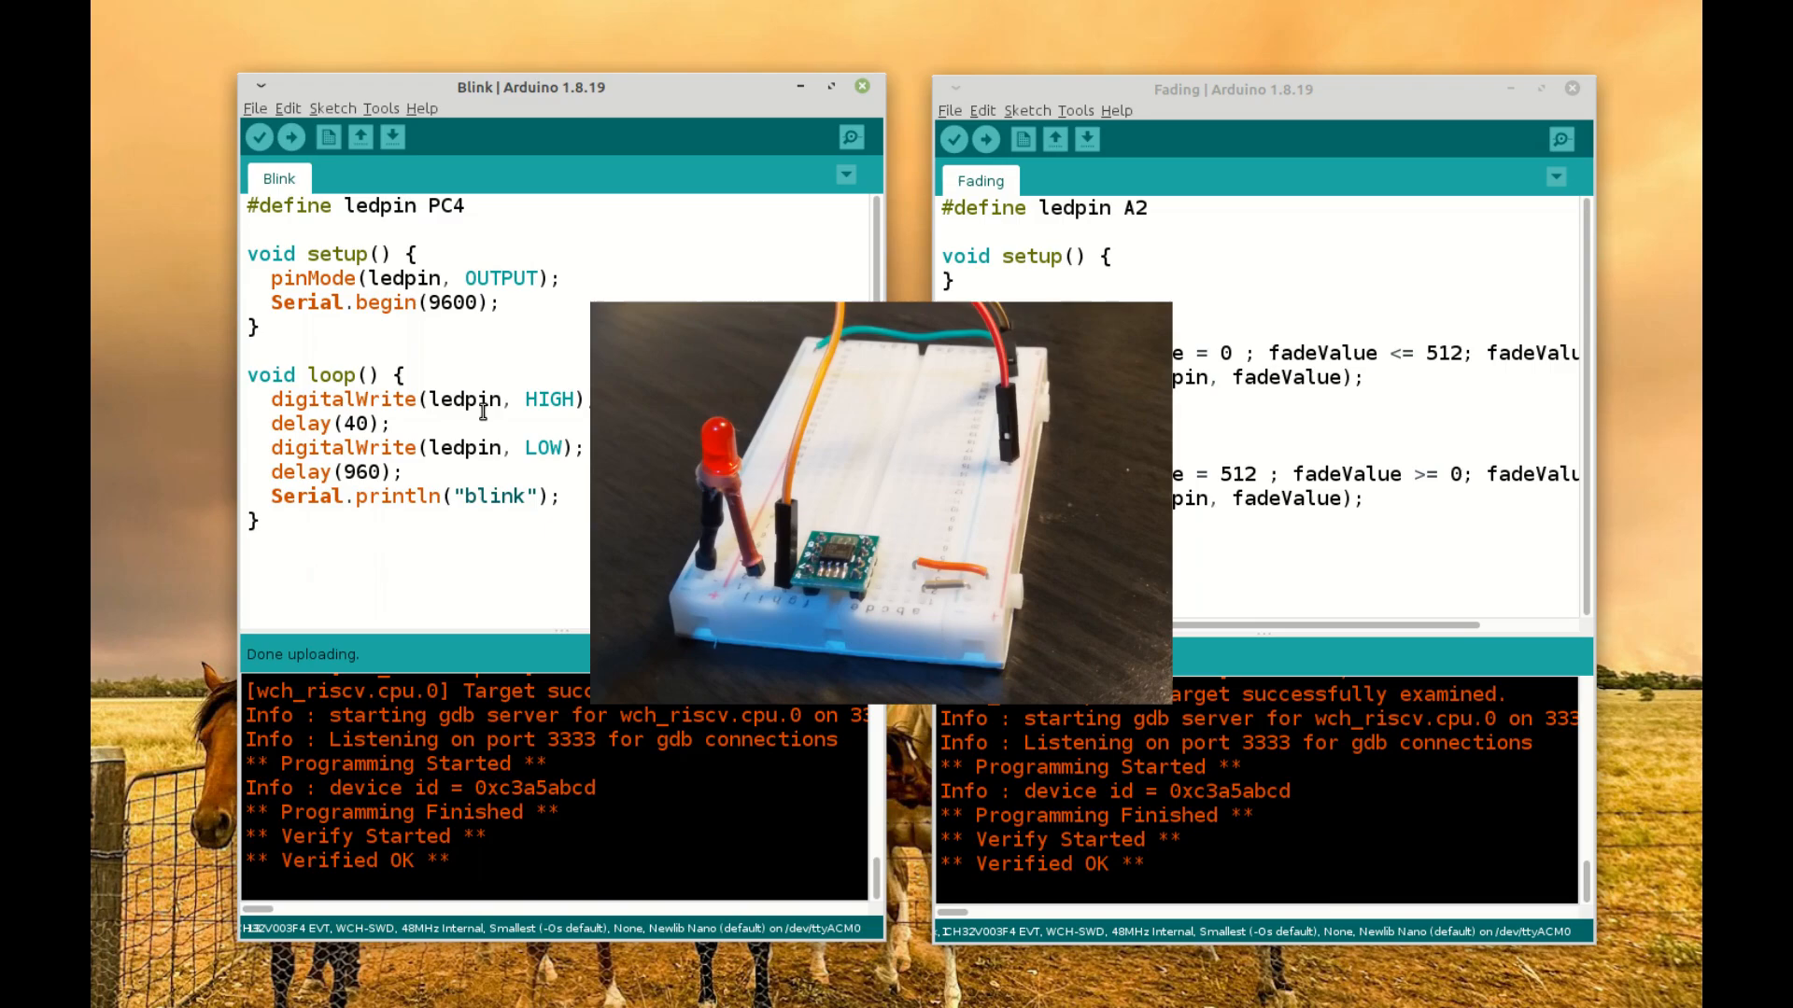
pyautogui.click(986, 138)
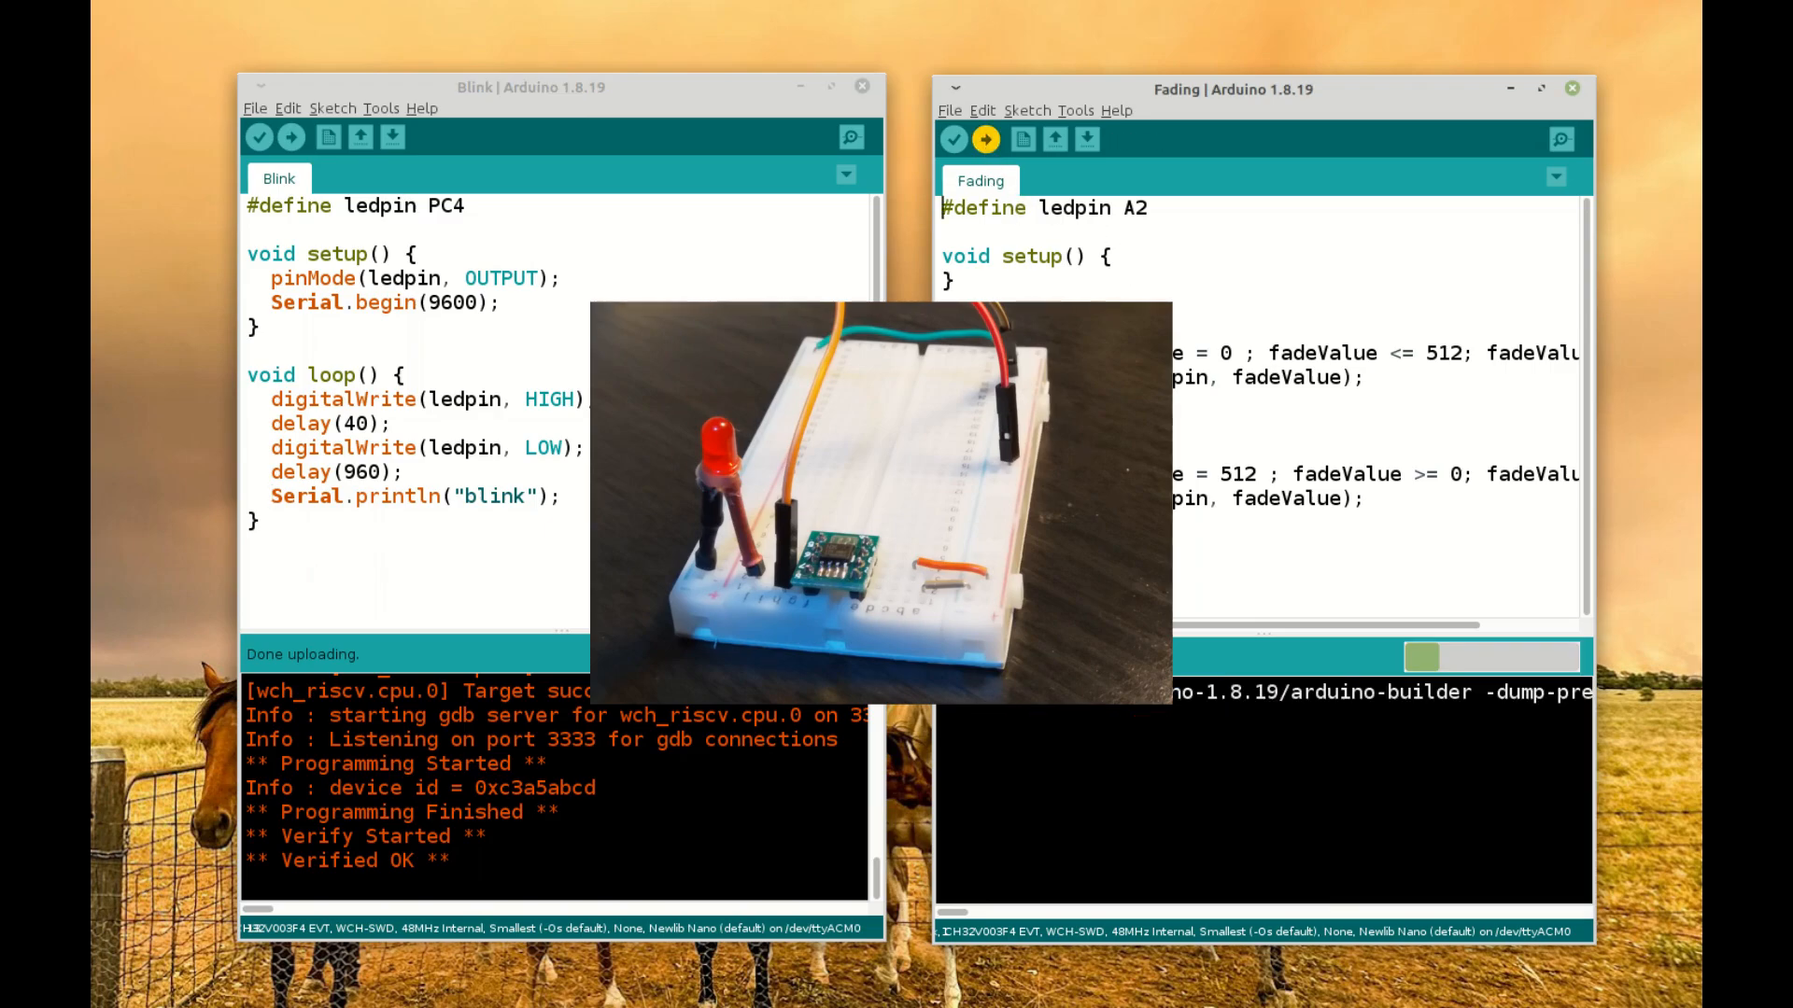
pyautogui.click(952, 138)
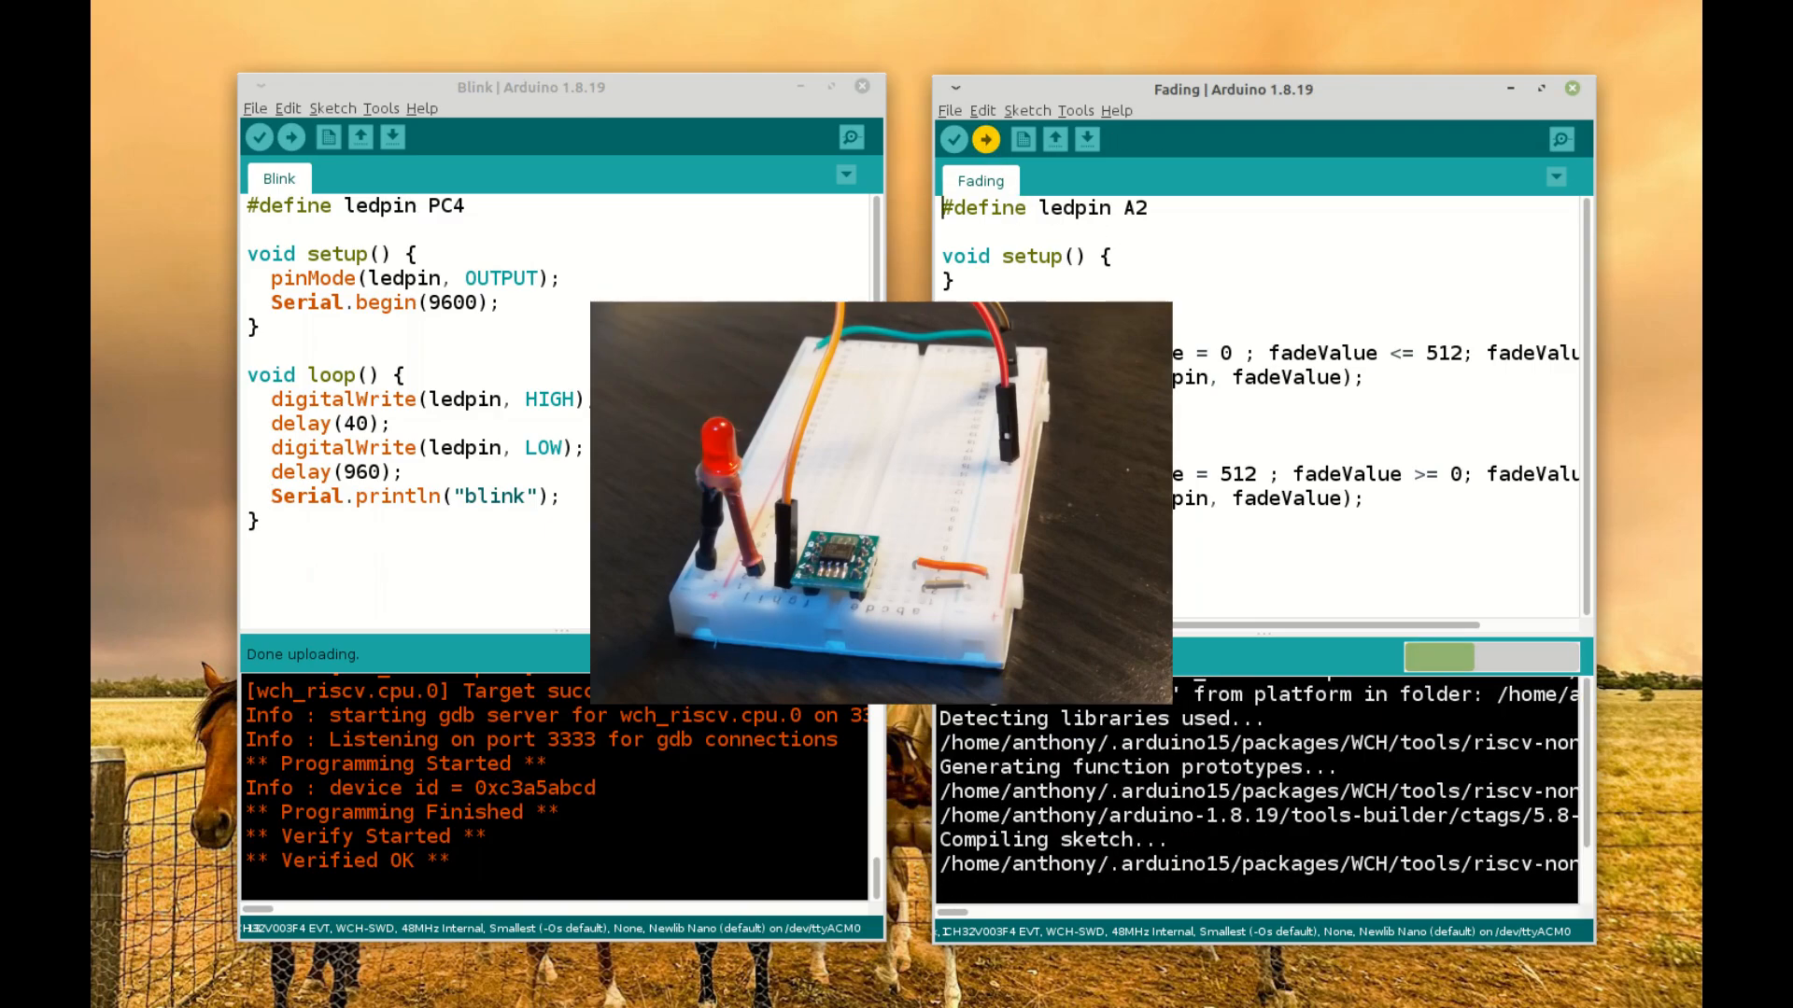
pyautogui.click(984, 138)
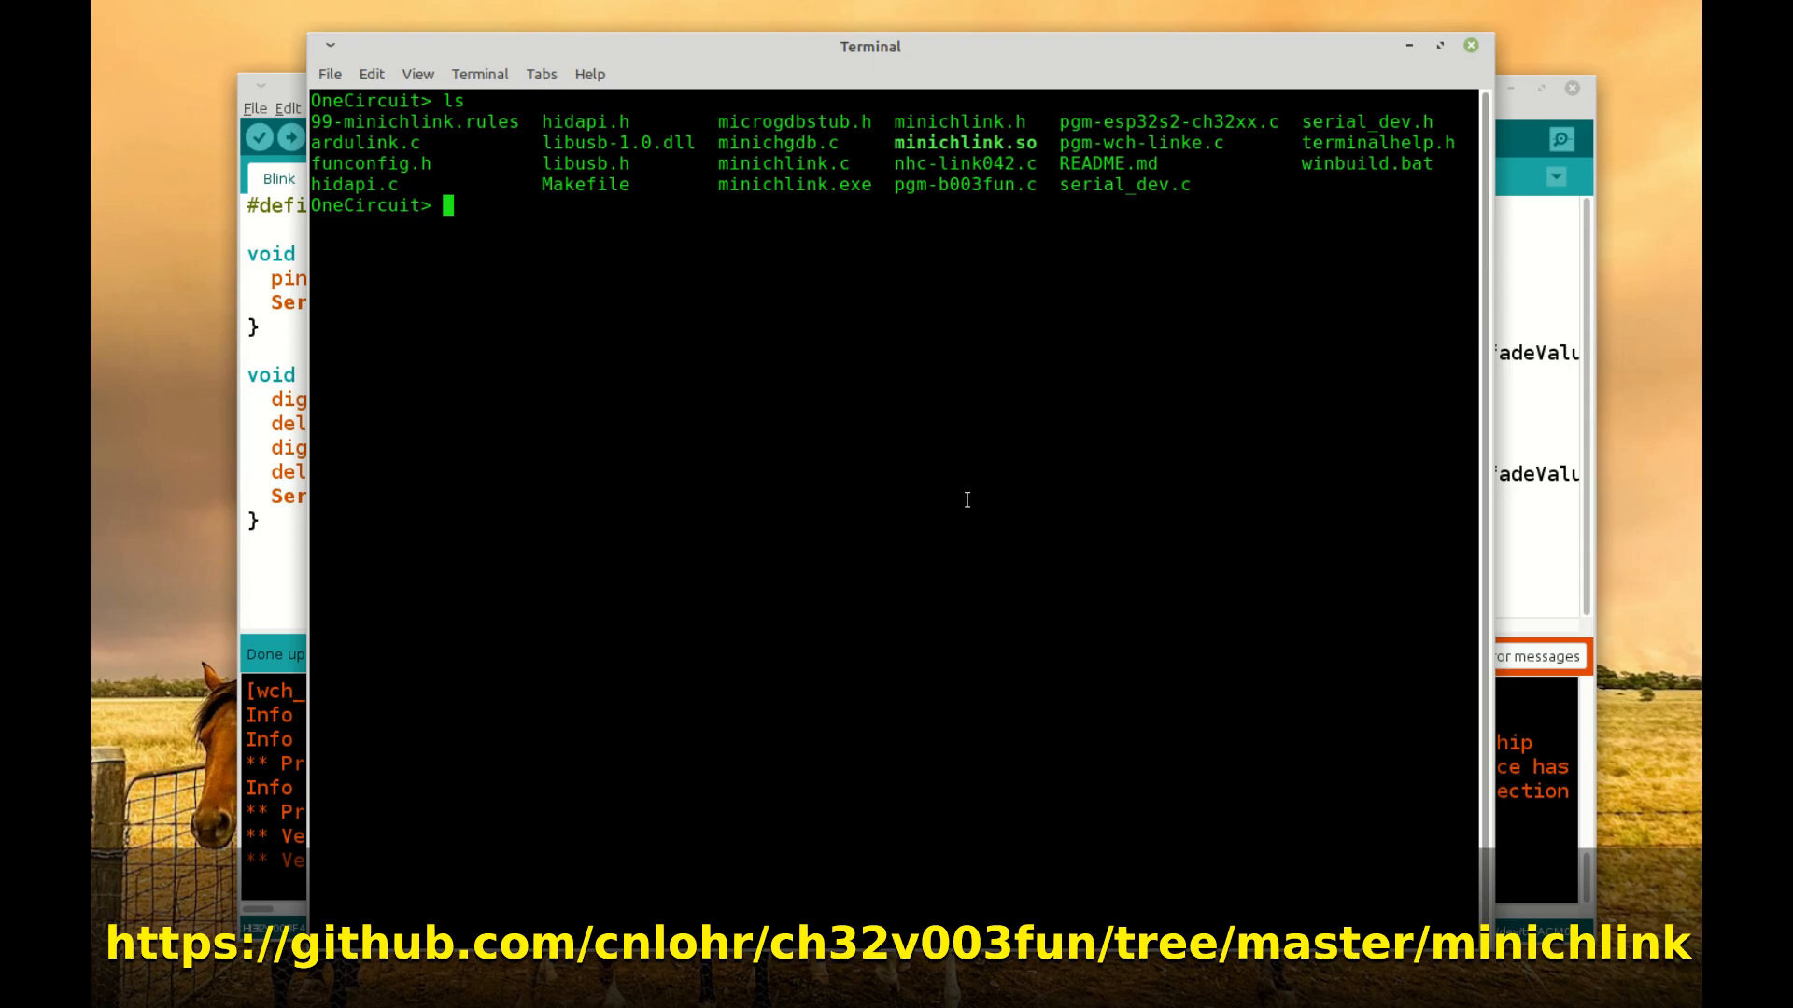
# Step: Compile minichlink with make and begin a cat README command
pyautogui.write('make')
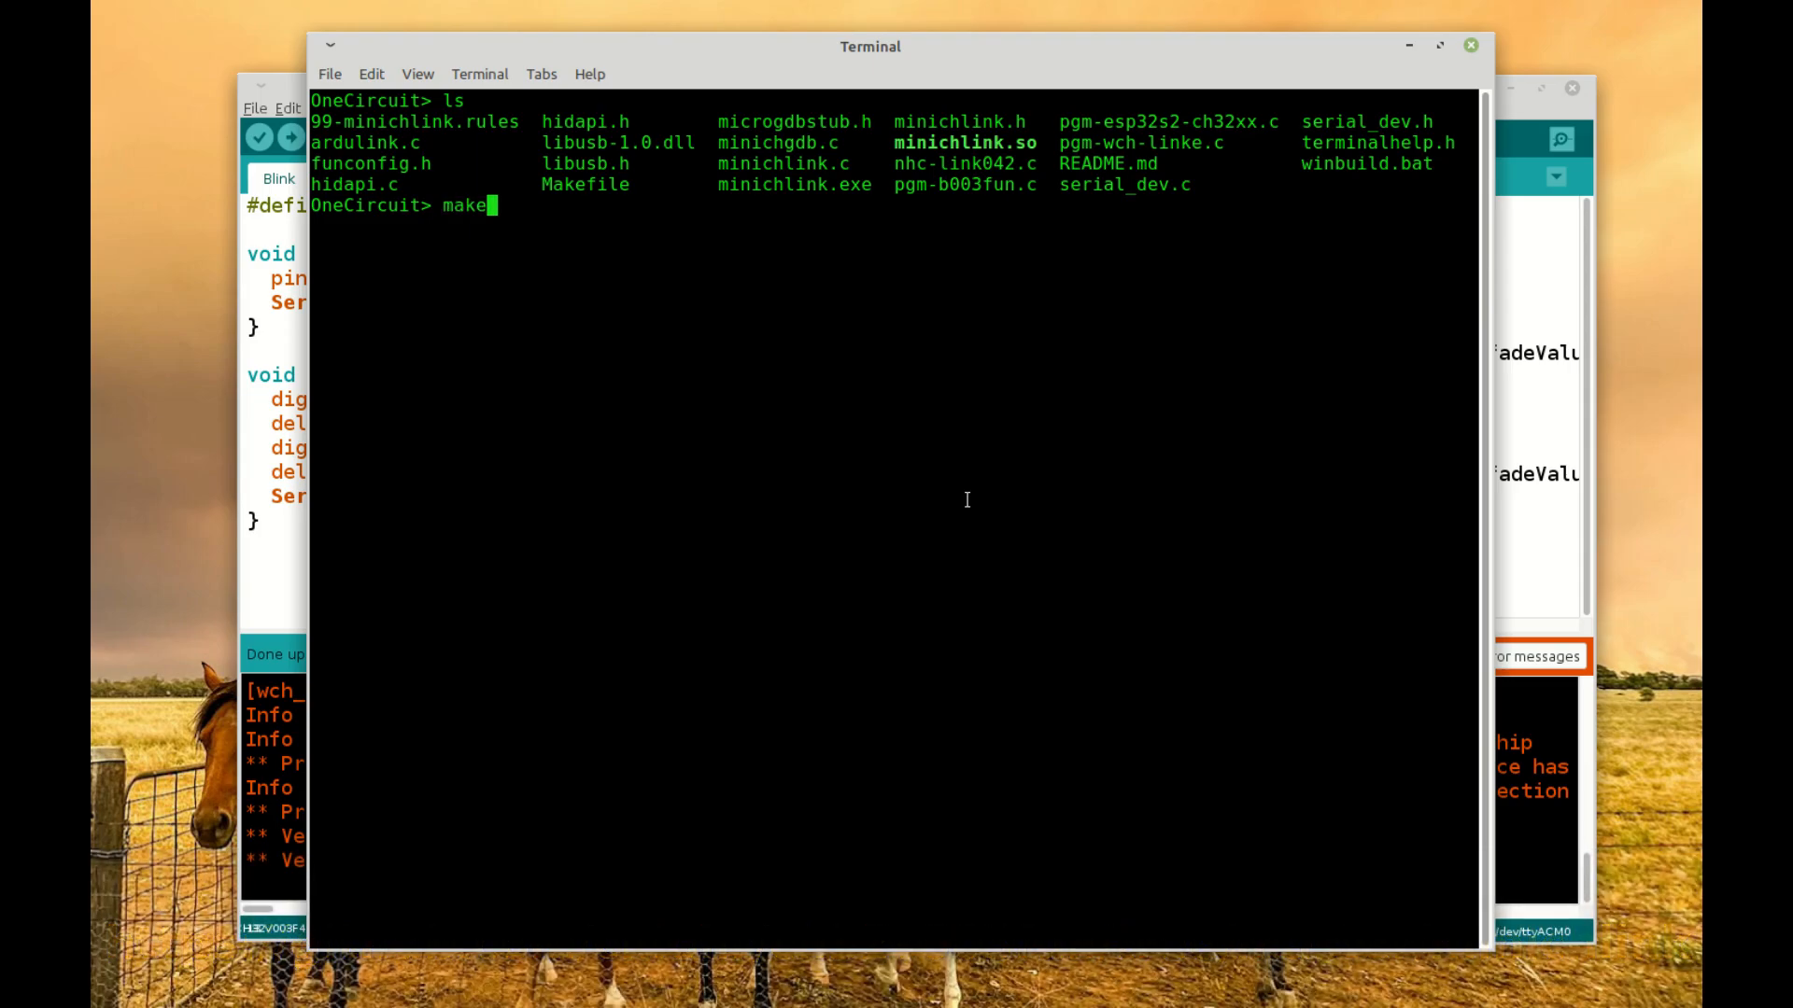
pyautogui.press('Return')
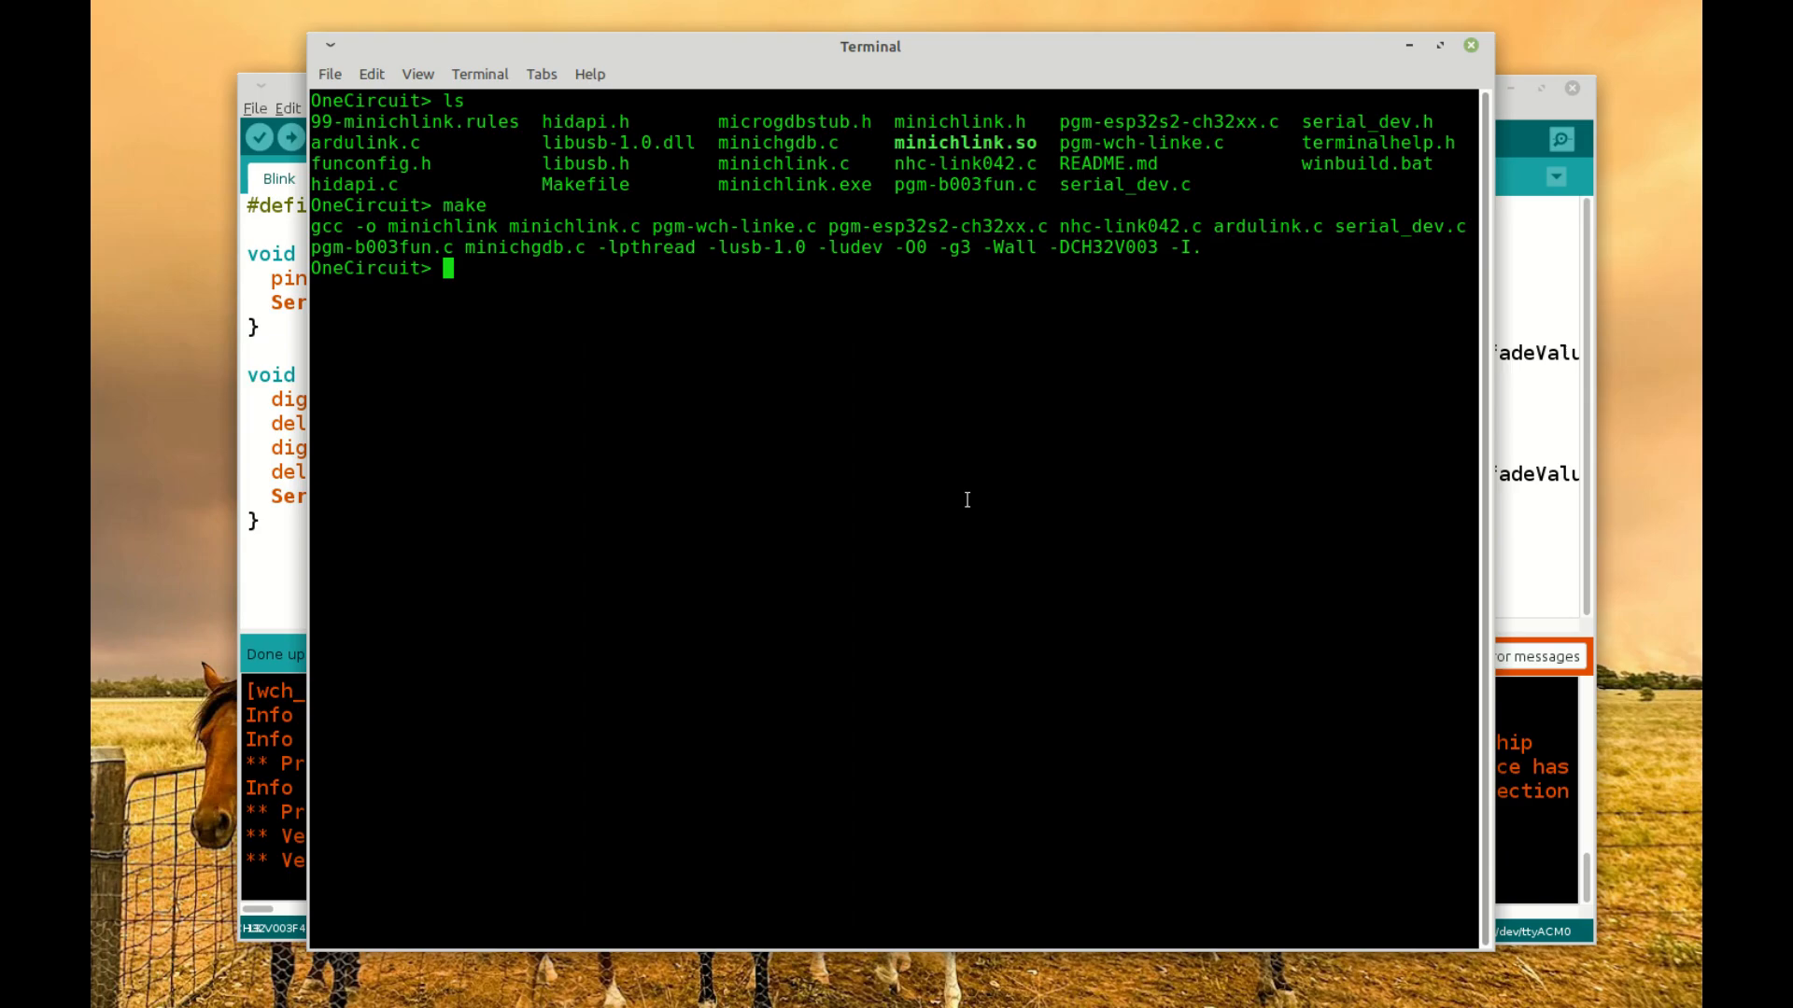
pyautogui.write('./mi')
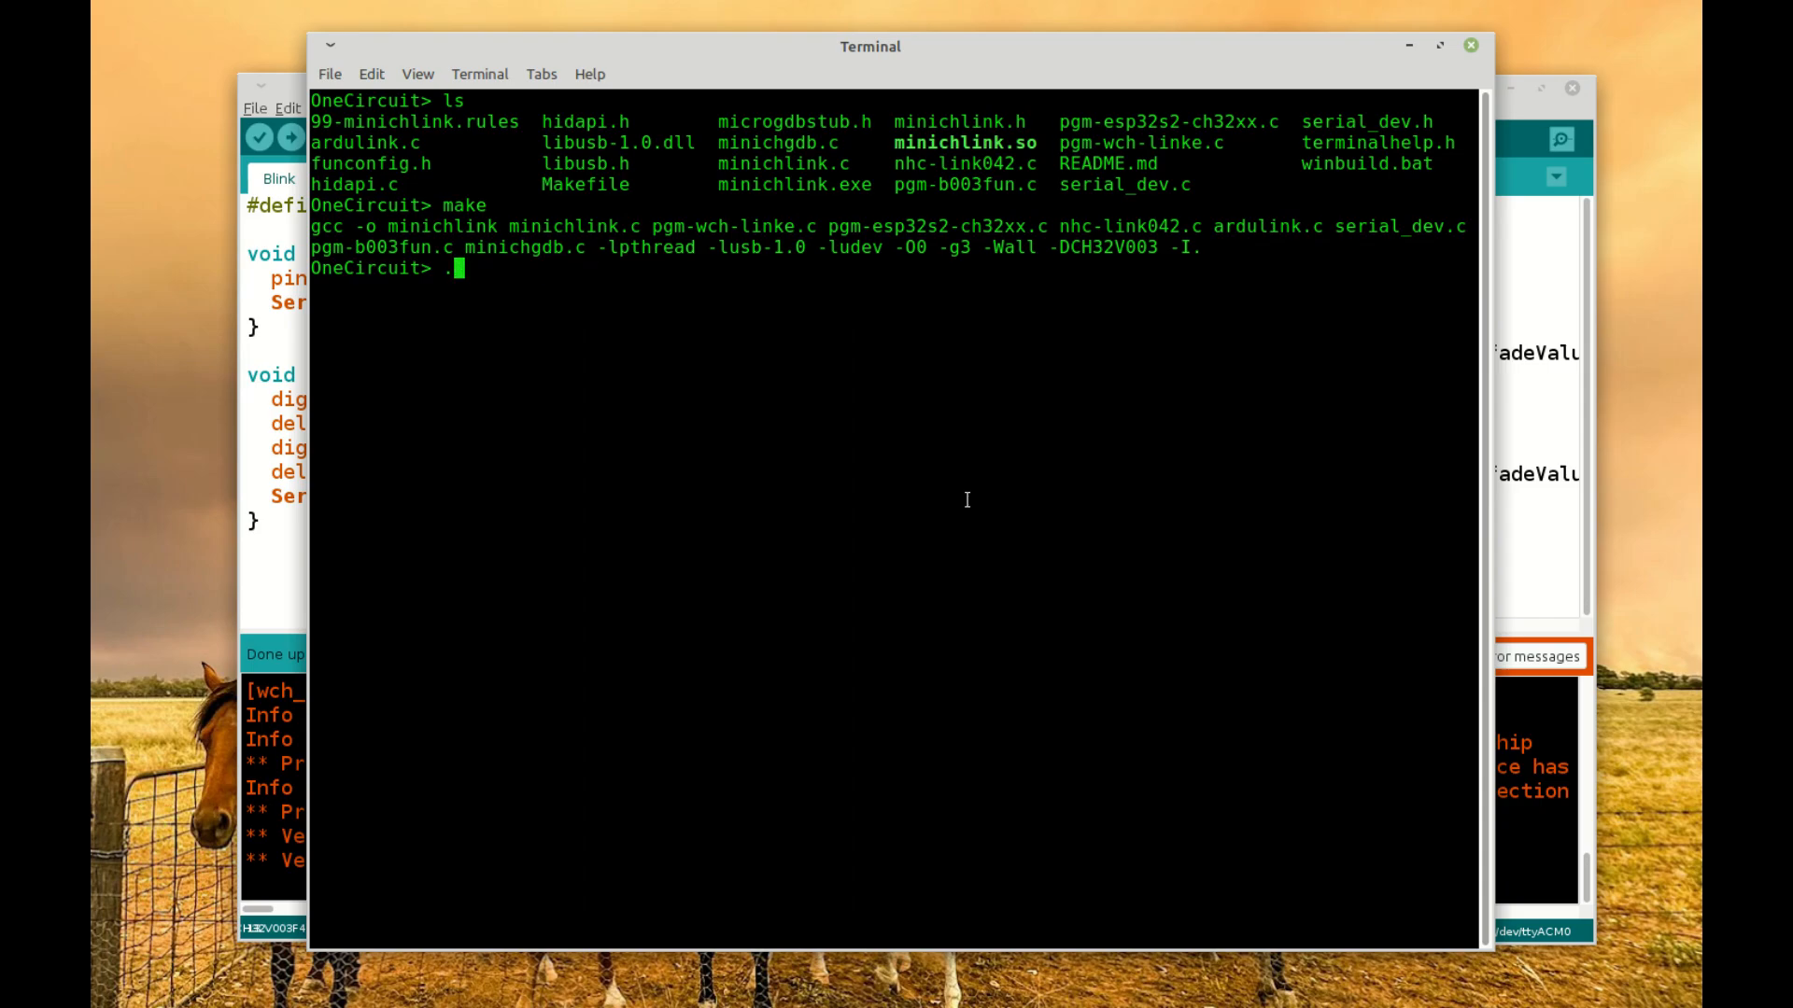
pyautogui.write('cat R')
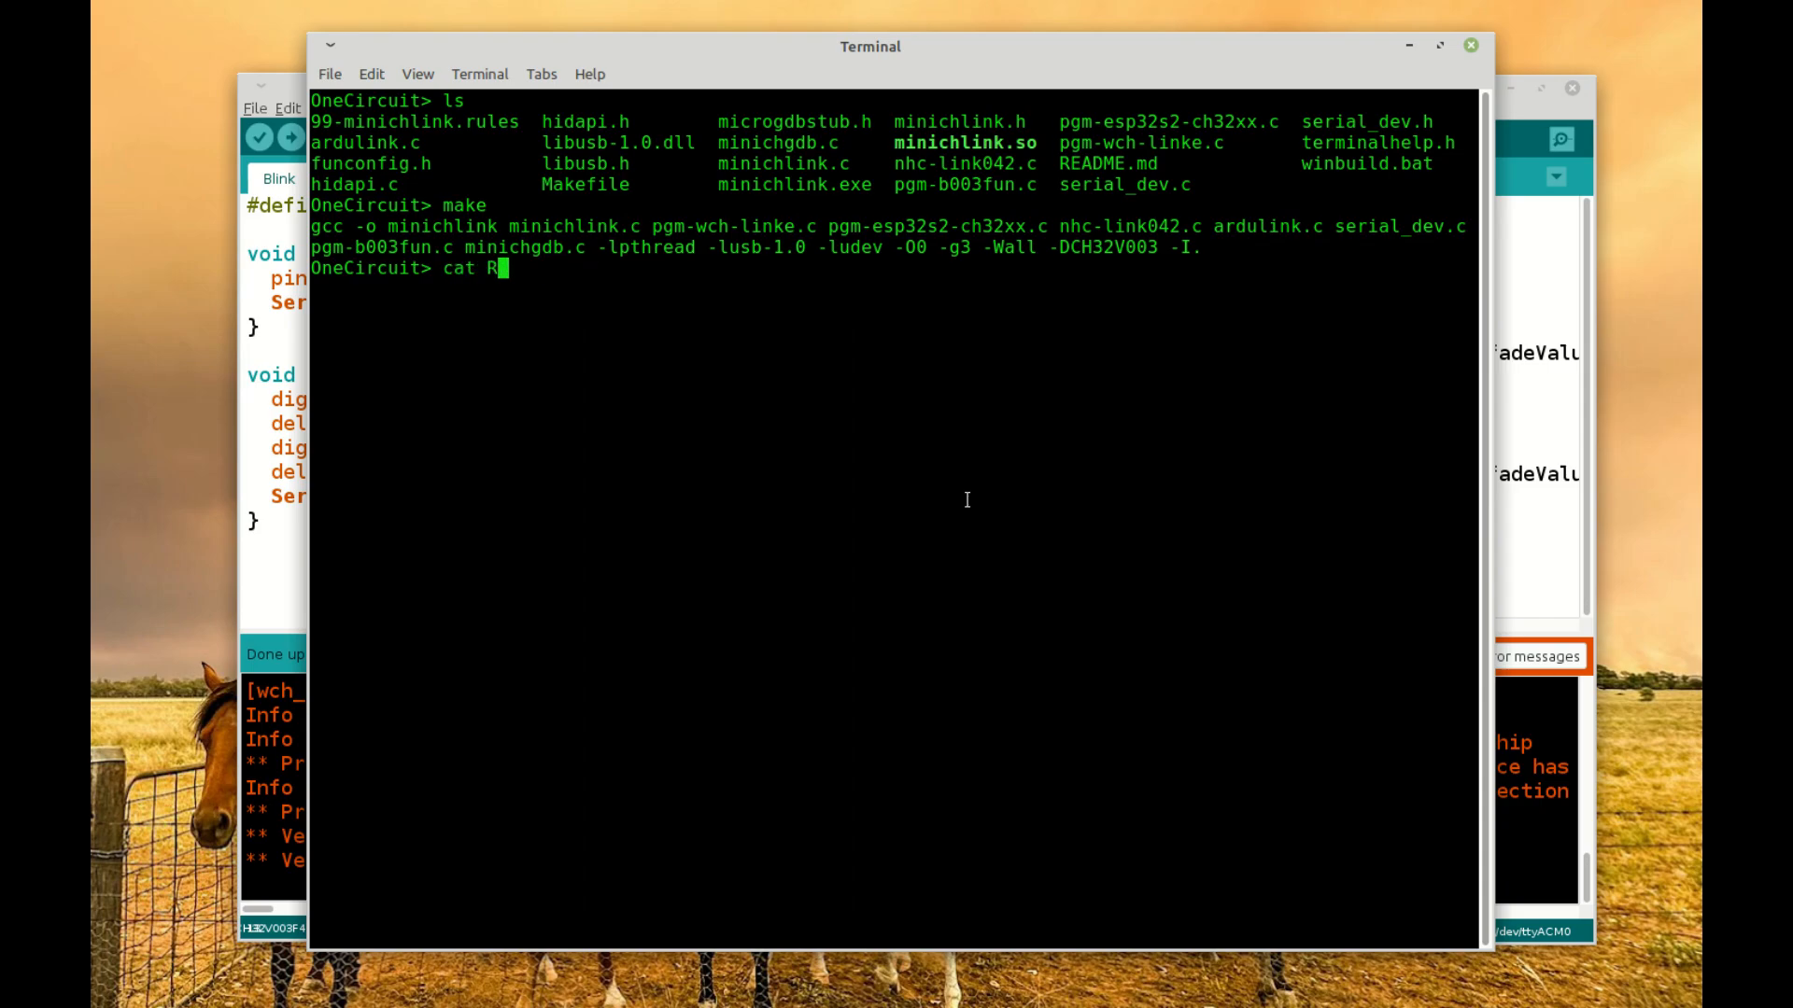
# Step: Show minichlink's README.md listing the -u 'Clear all code flash' option
pyautogui.press('Return')
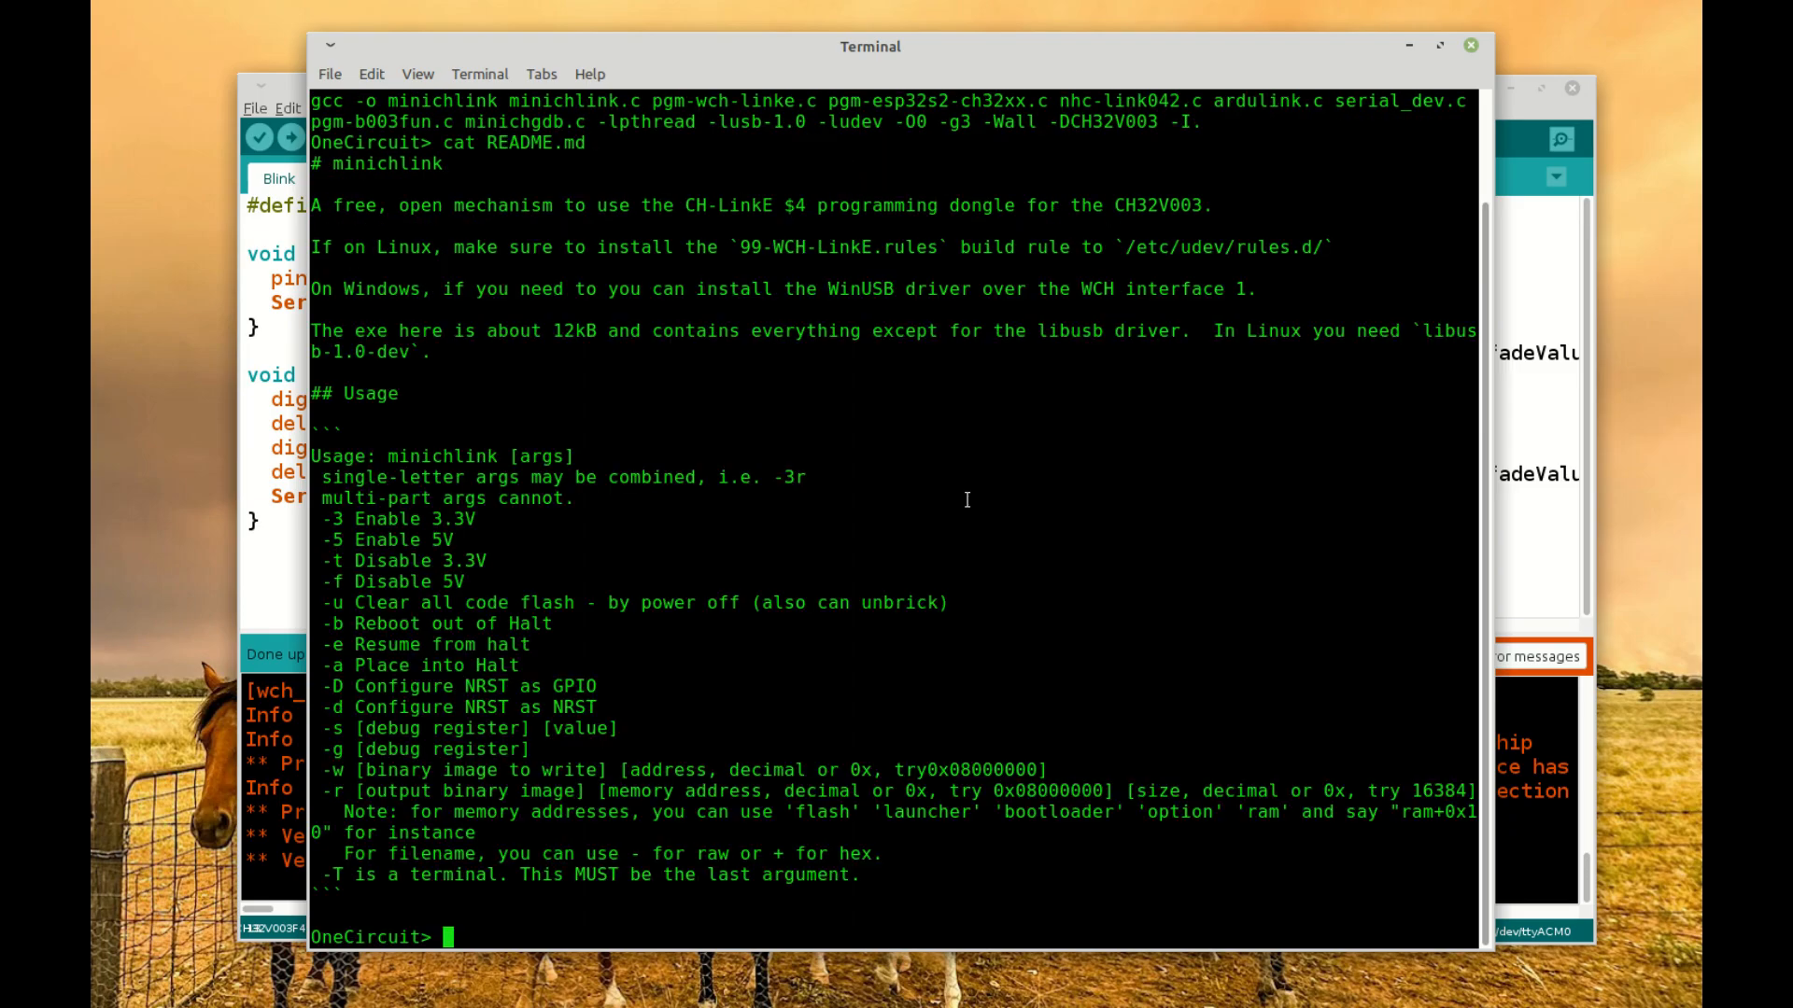
pyautogui.moveTo(388, 517)
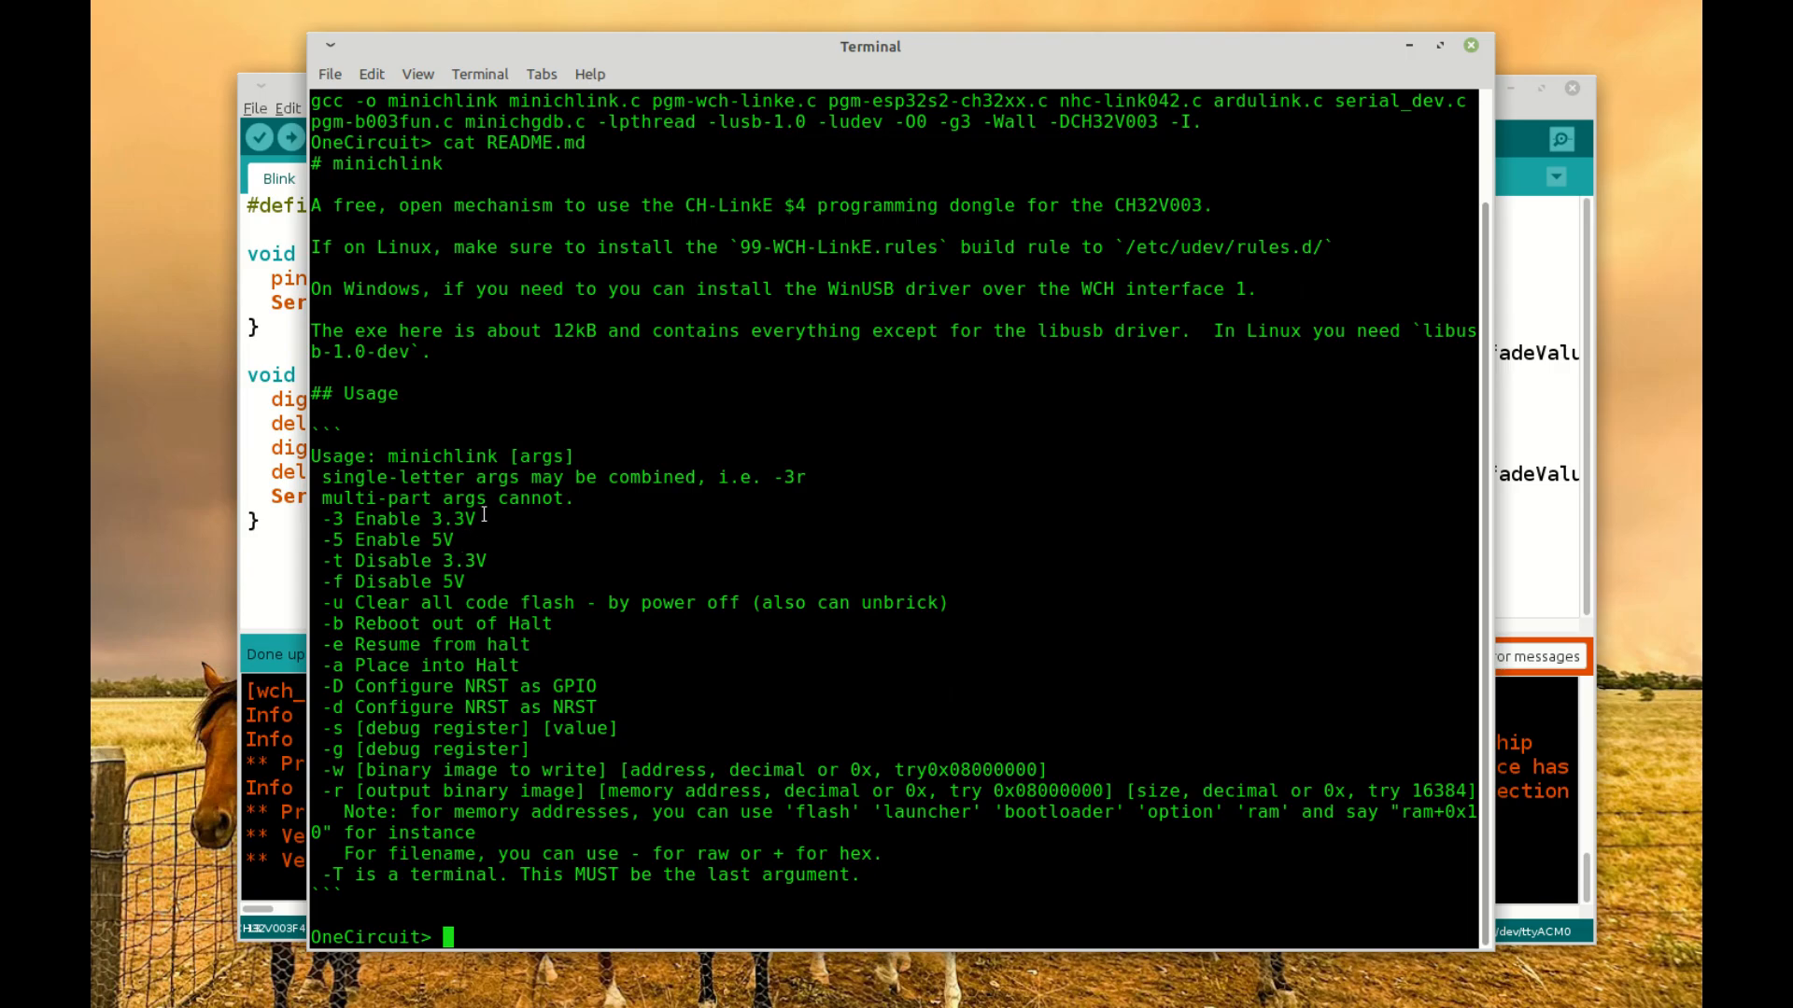
pyautogui.moveTo(440, 594)
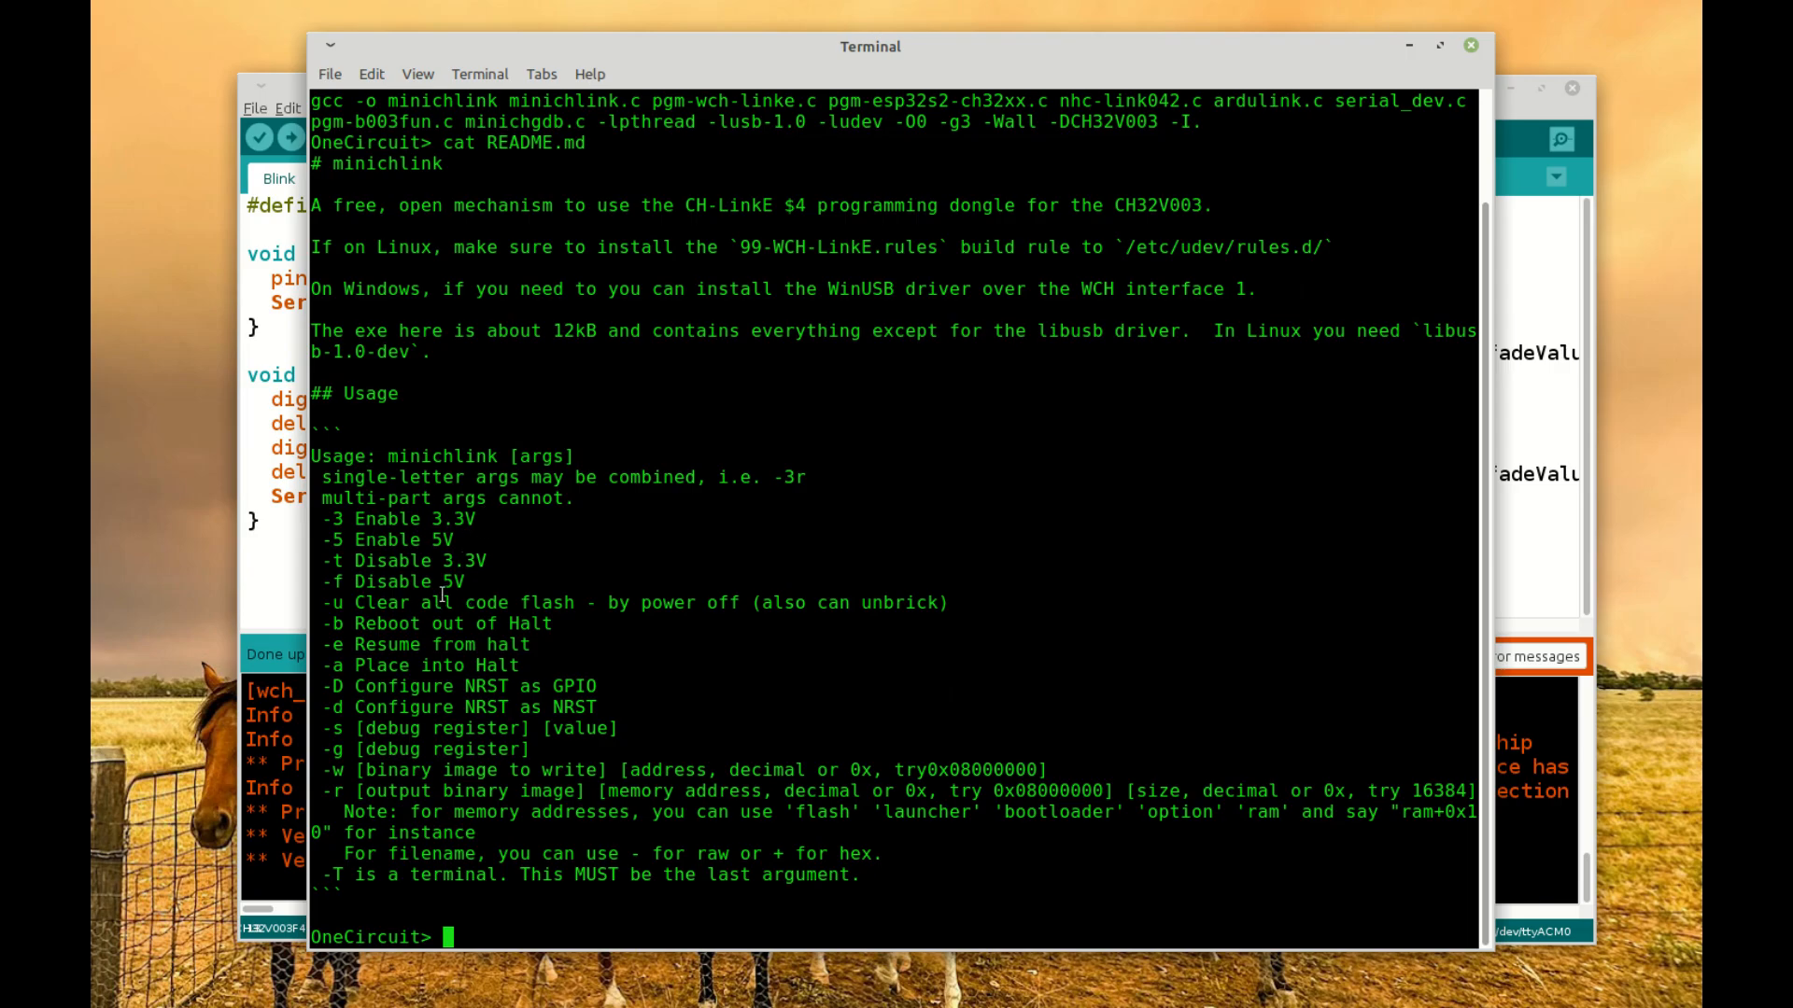
pyautogui.moveTo(321, 603)
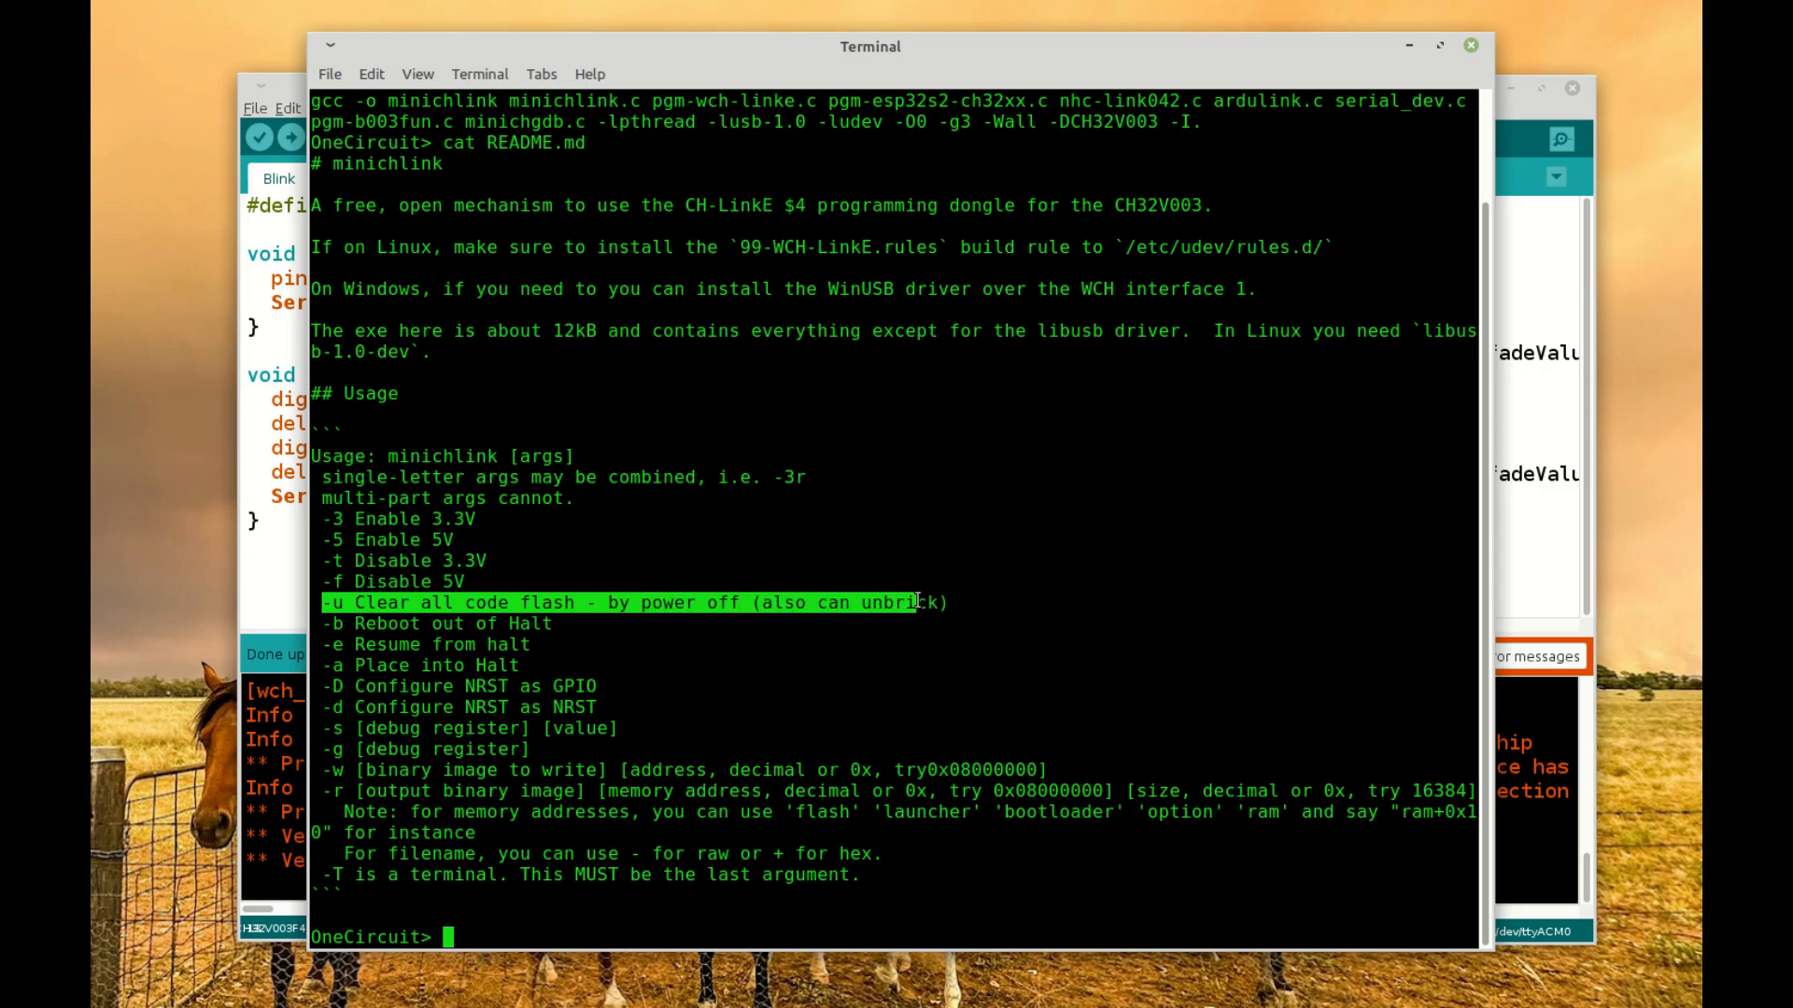
pyautogui.moveTo(950, 599)
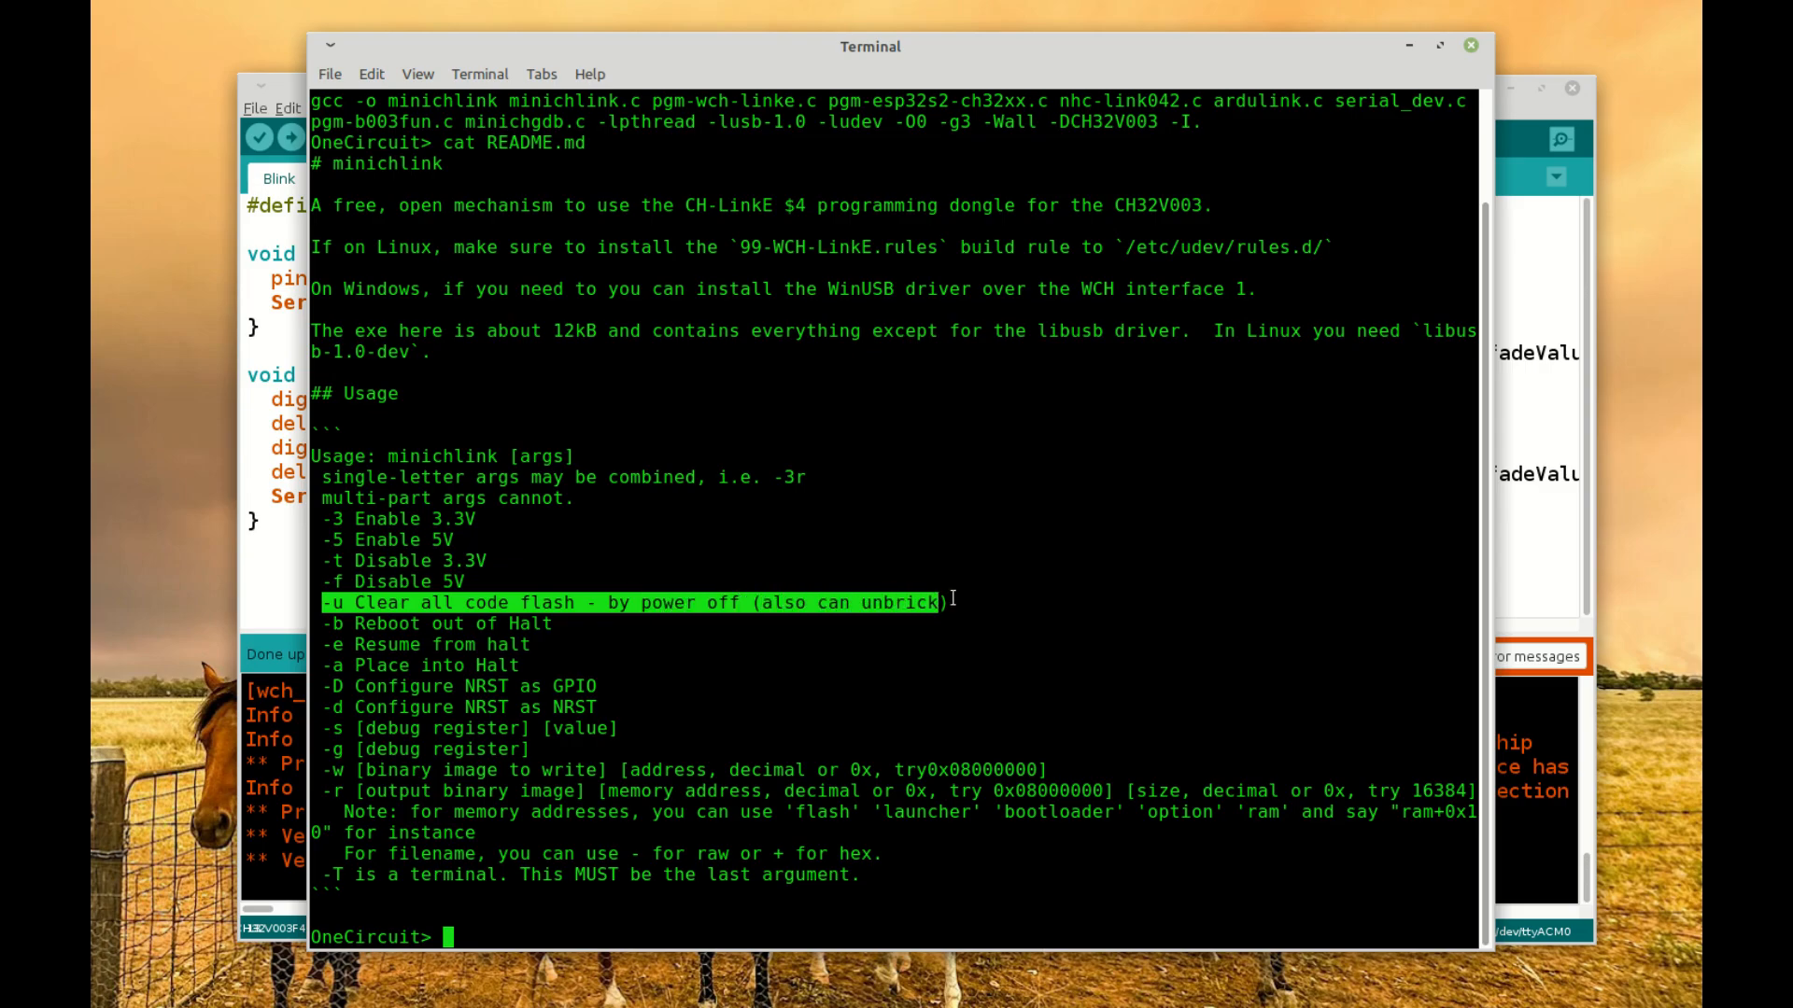
pyautogui.moveTo(565, 655)
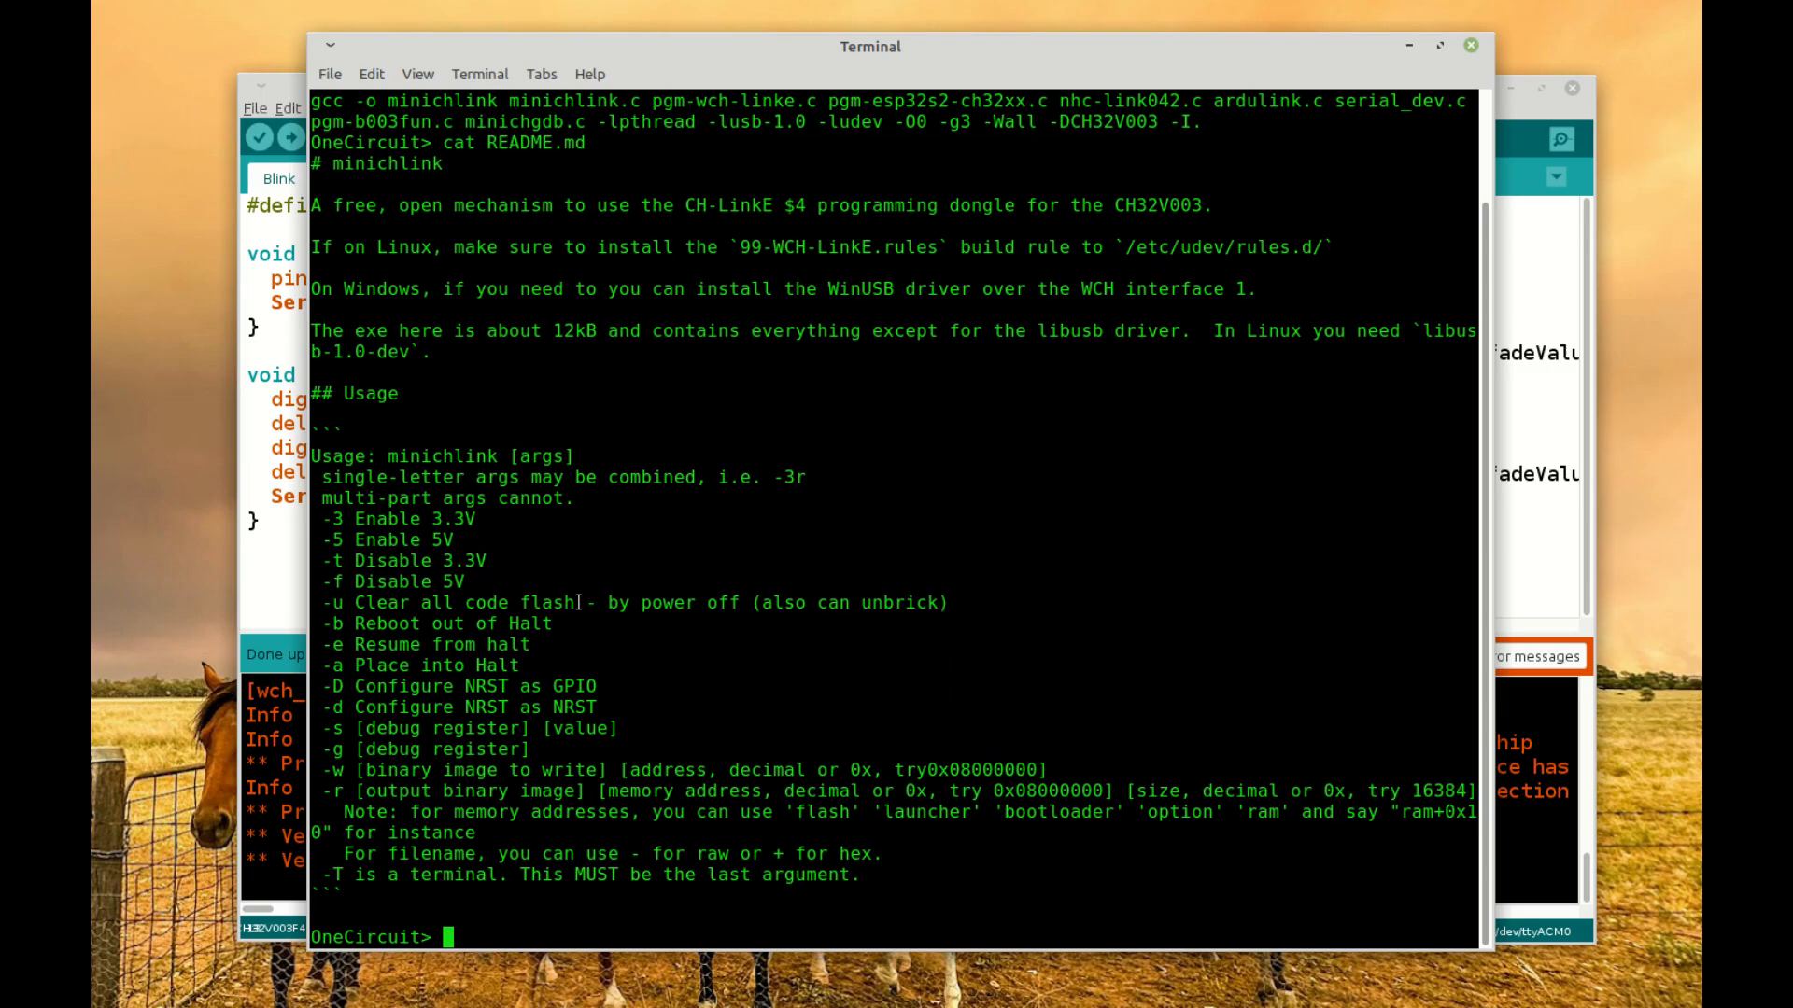
pyautogui.moveTo(482, 620)
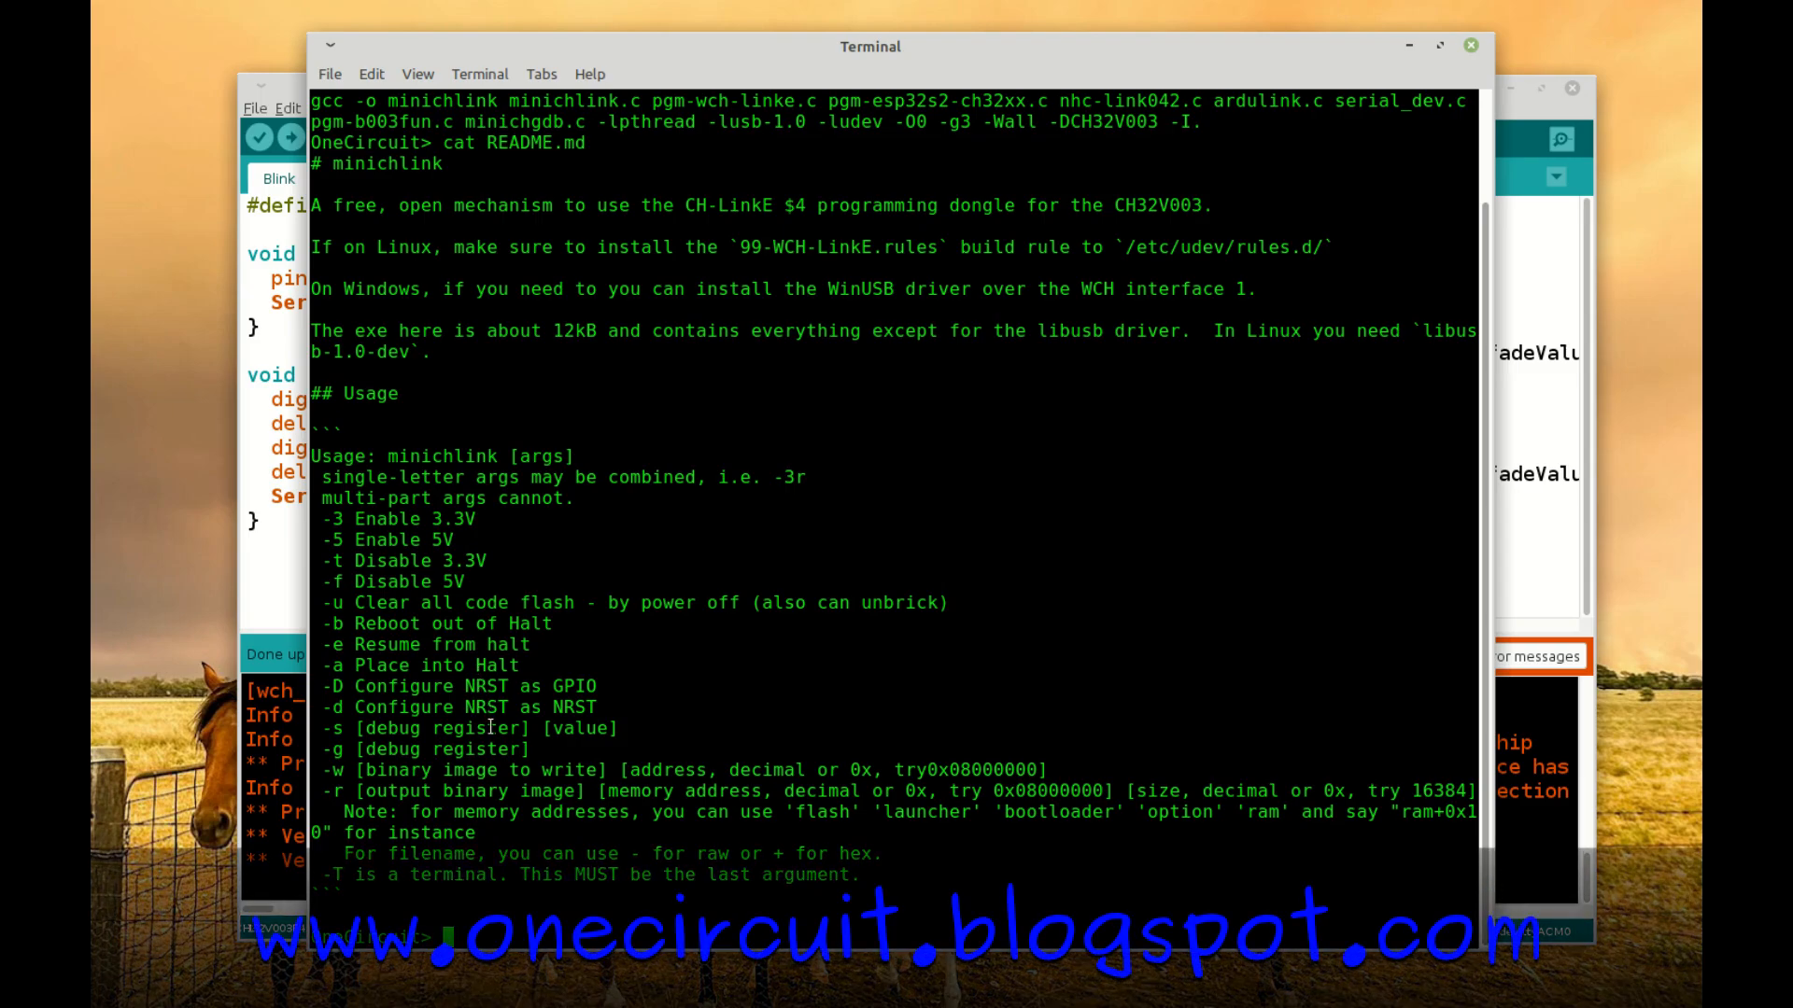
pyautogui.moveTo(579, 672)
pyautogui.write('m')
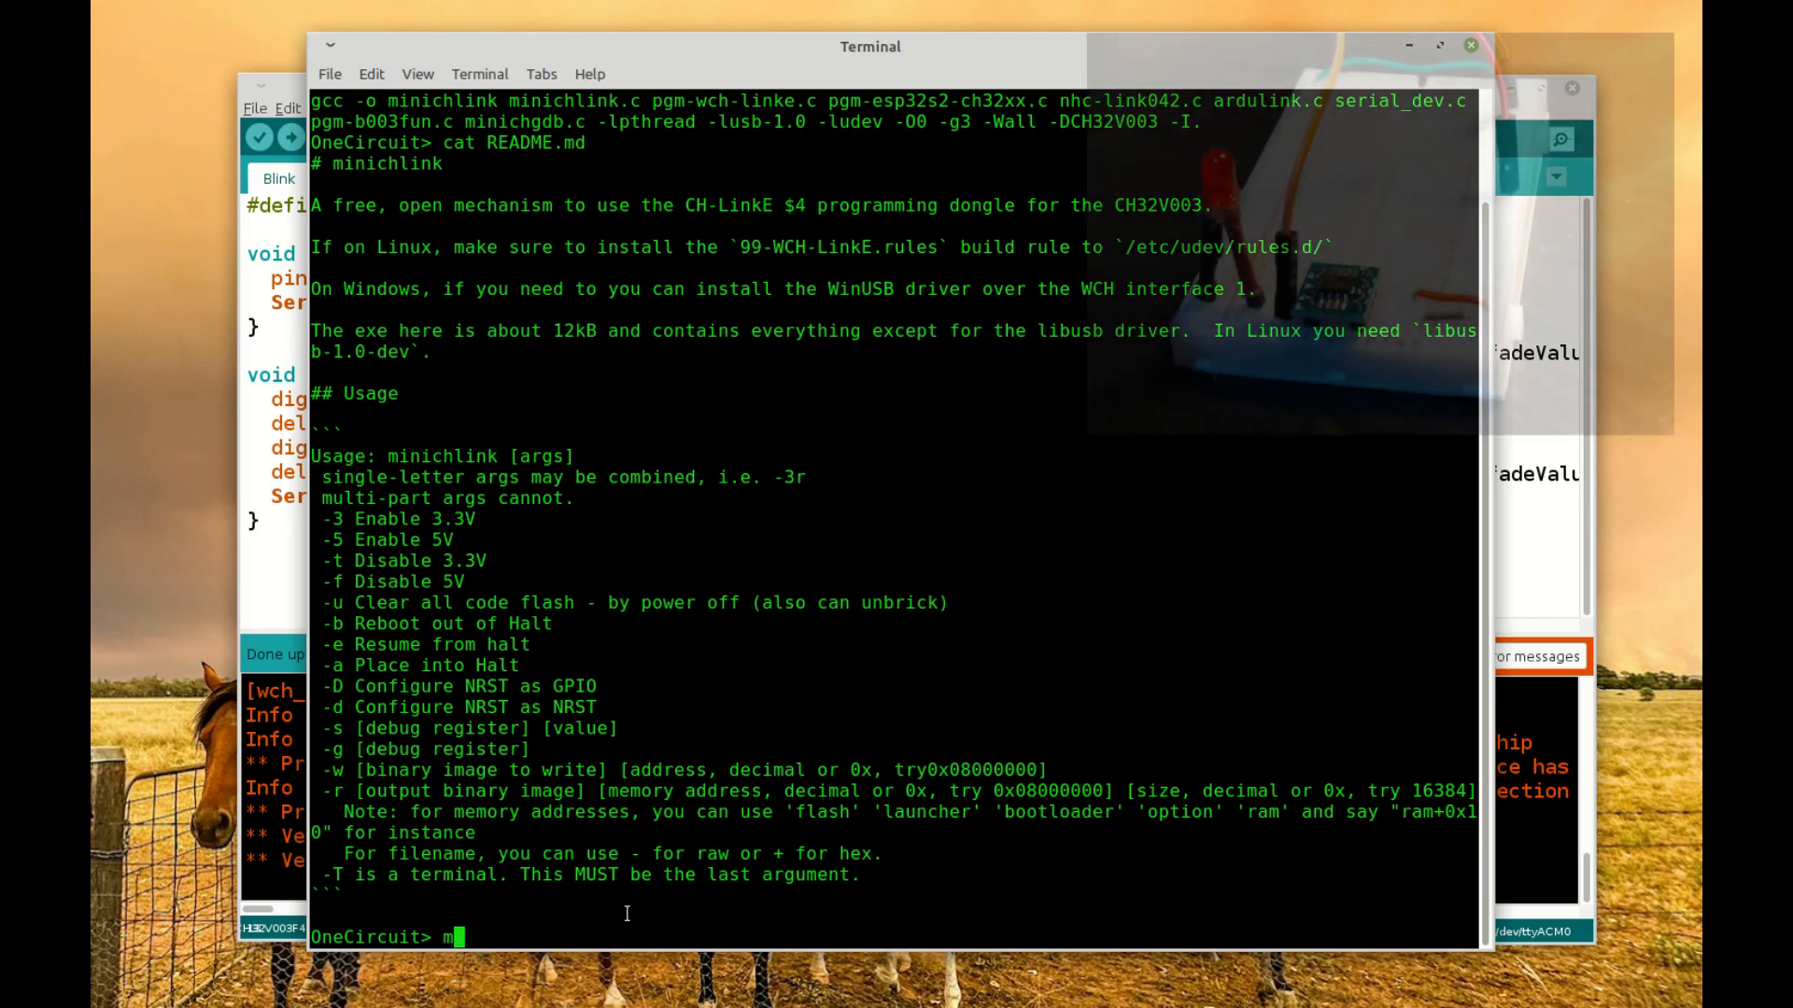
# Step: Run ./minichlink -u to clear the chip's code flash
pyautogui.write('./minichlink')
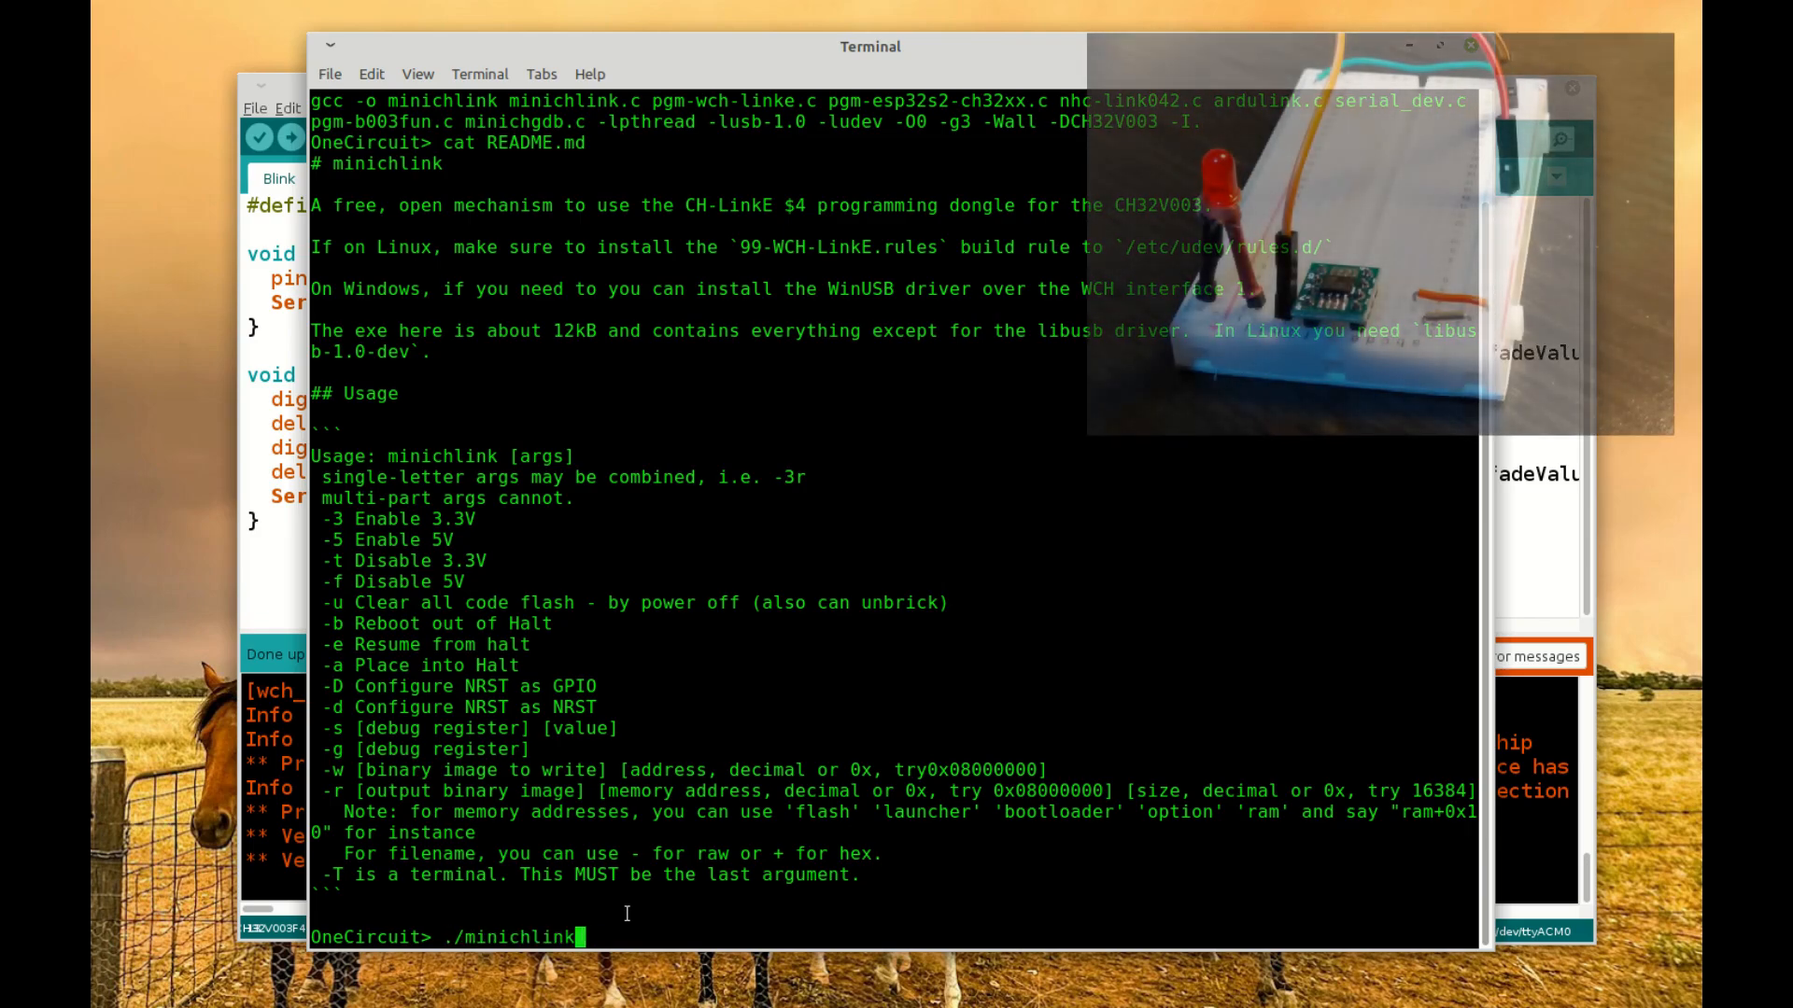
pyautogui.write('-u')
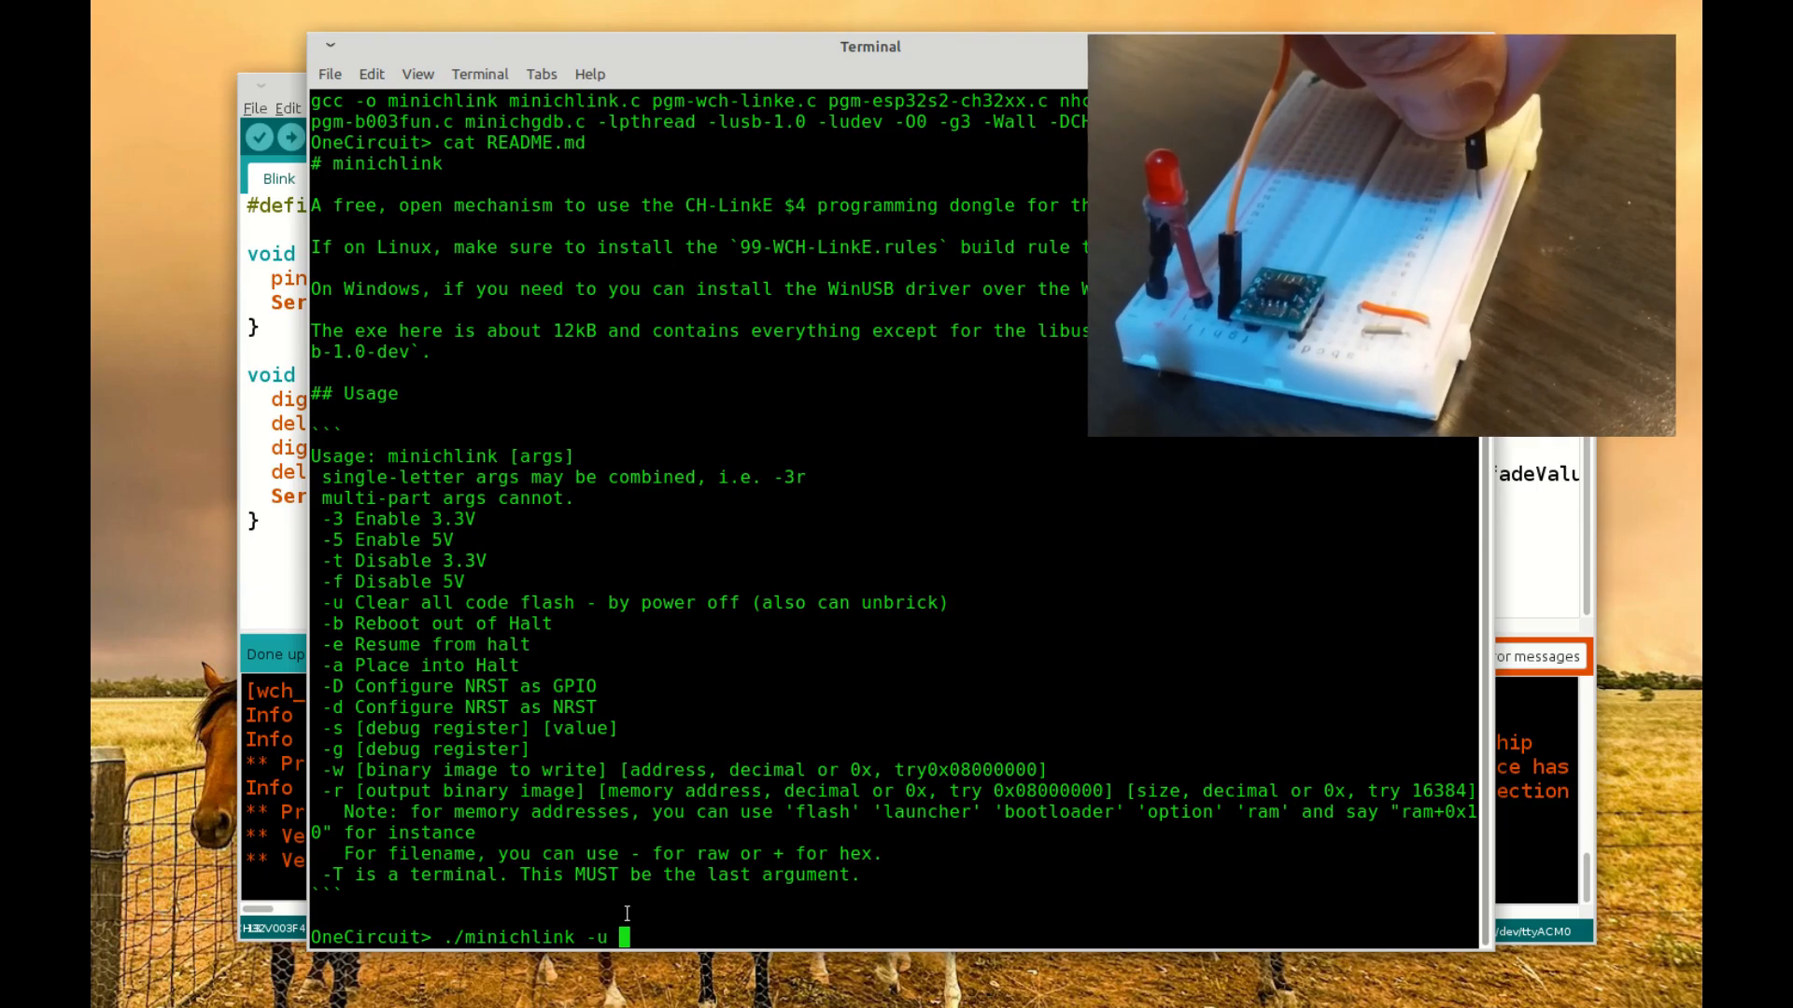
pyautogui.press('Return')
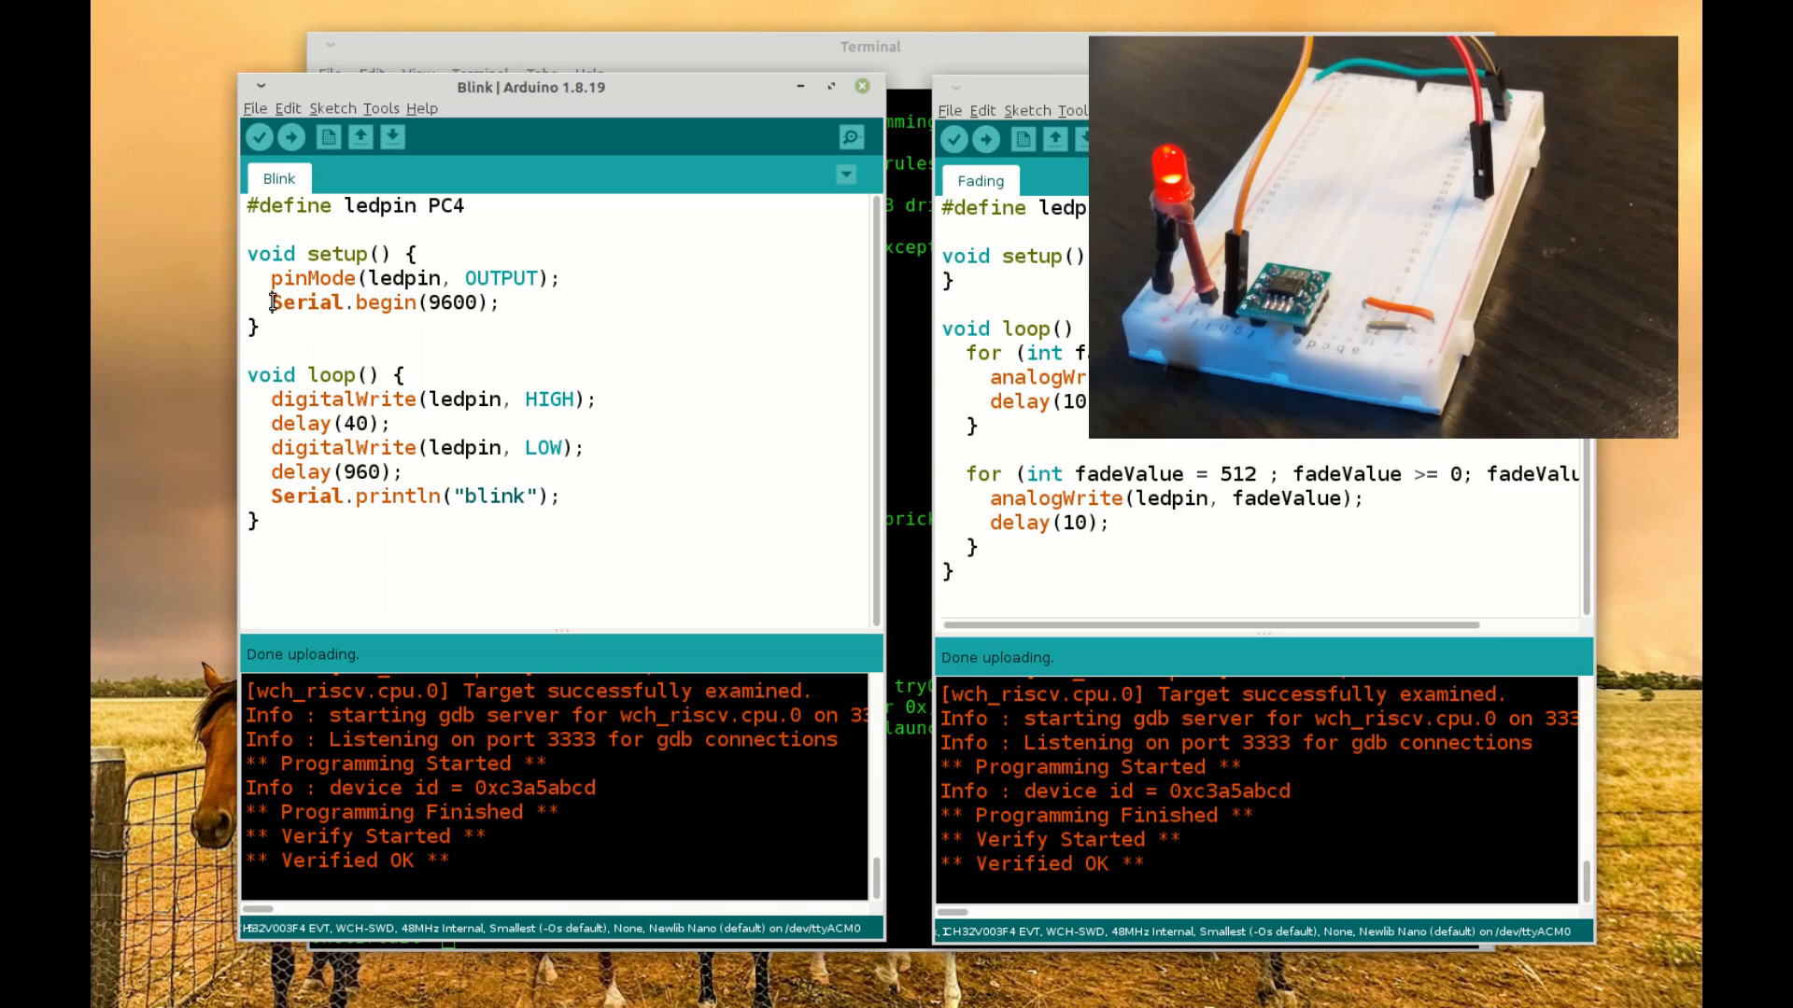
# Step: Comment out Blink's Serial lines with // and upload it again
pyautogui.write('//')
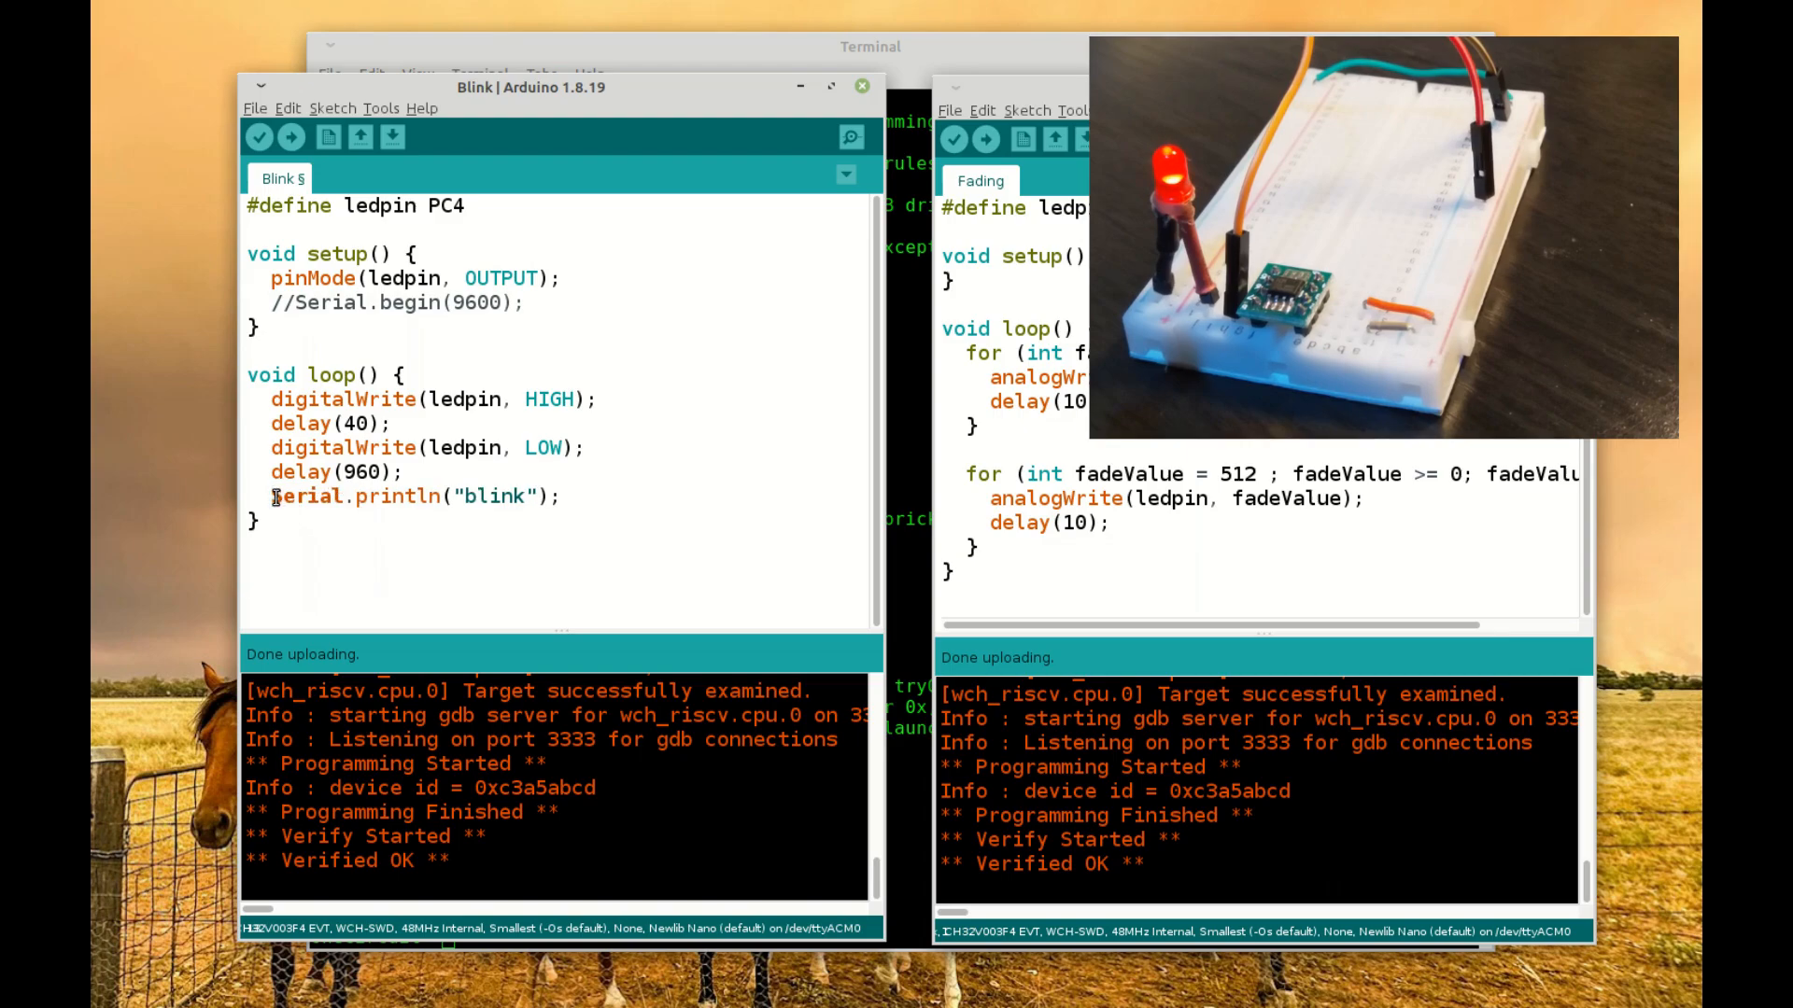
pyautogui.click(291, 136)
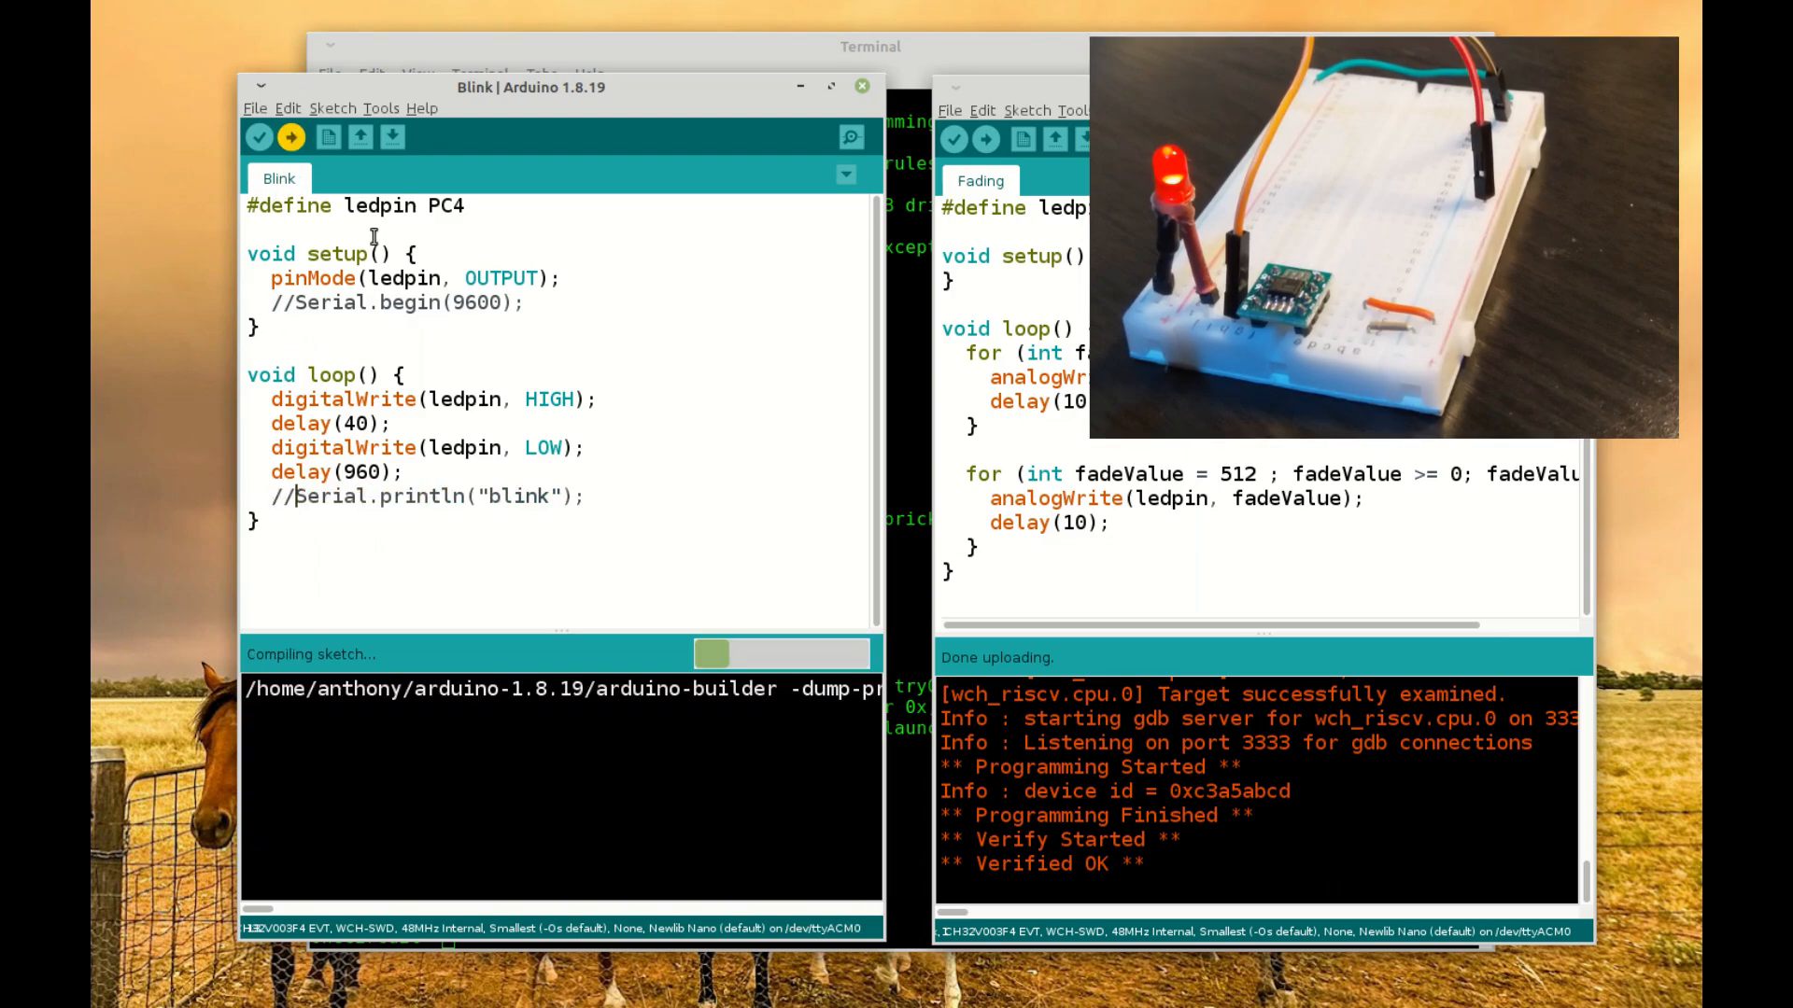